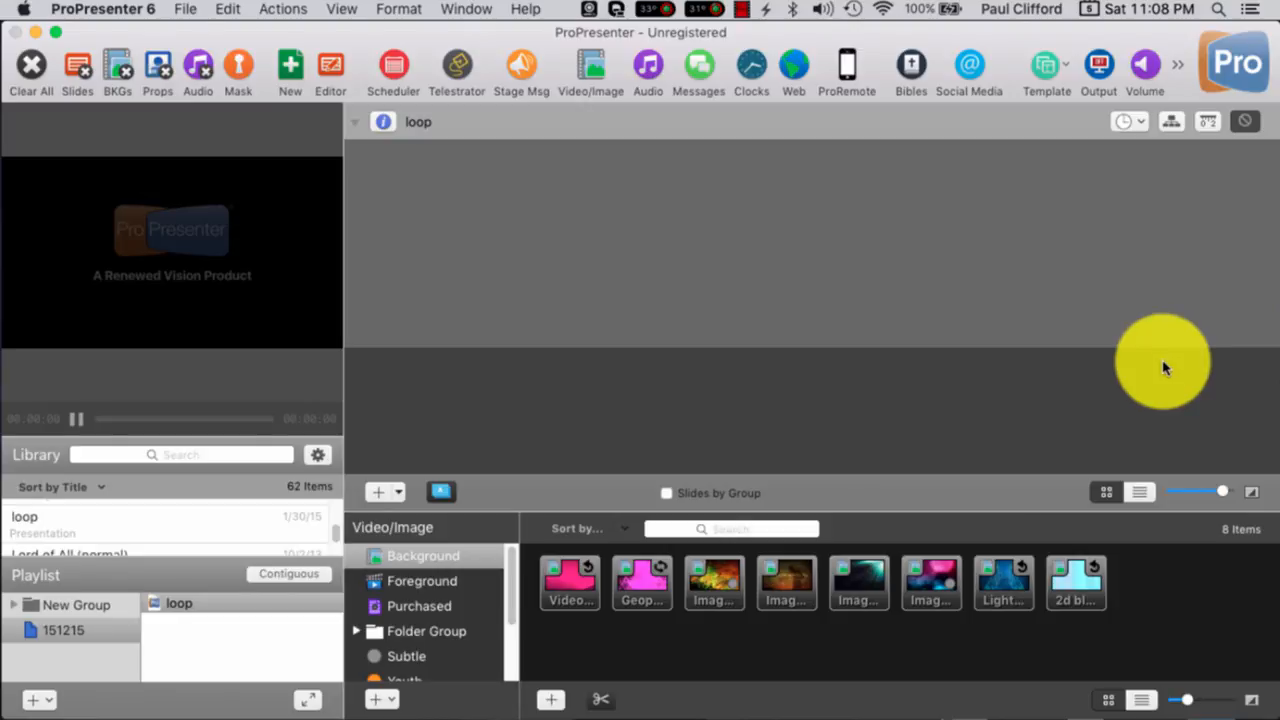
mouse_move(1070, 410)
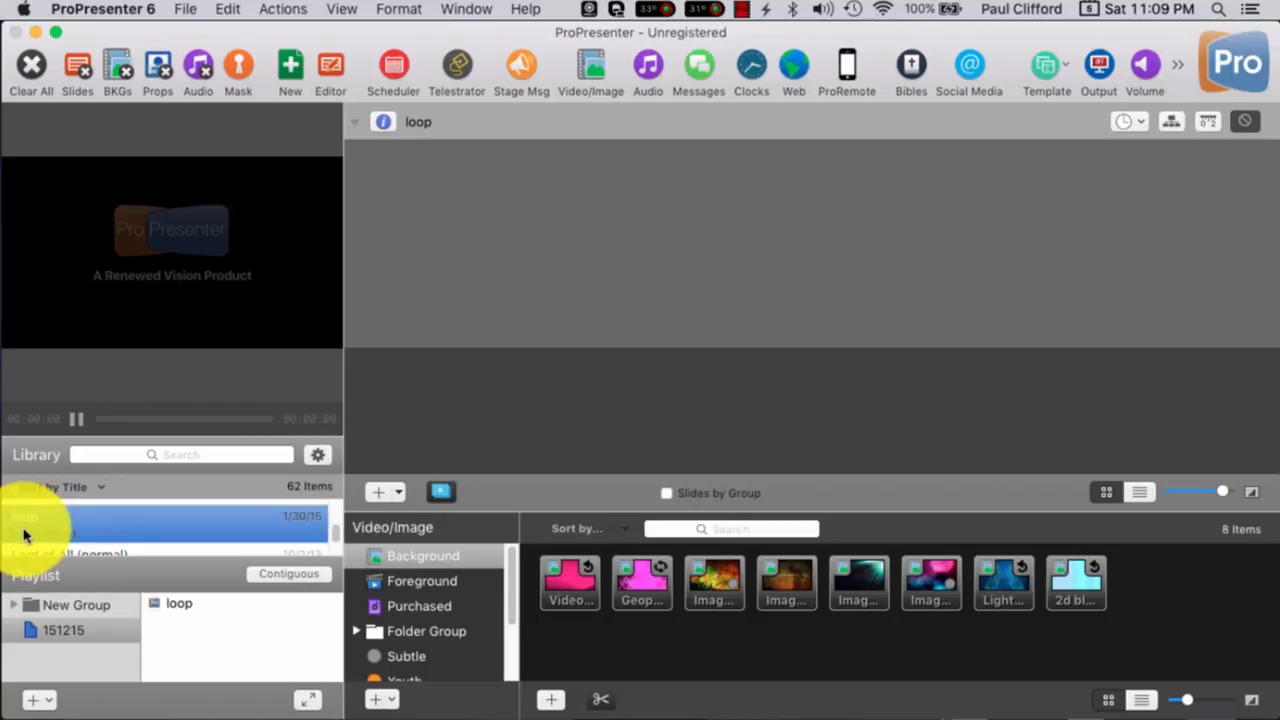
Step: Select the loop presentation and all eleven images in the Cut the Nets Wk2 folder
left_click(179, 602)
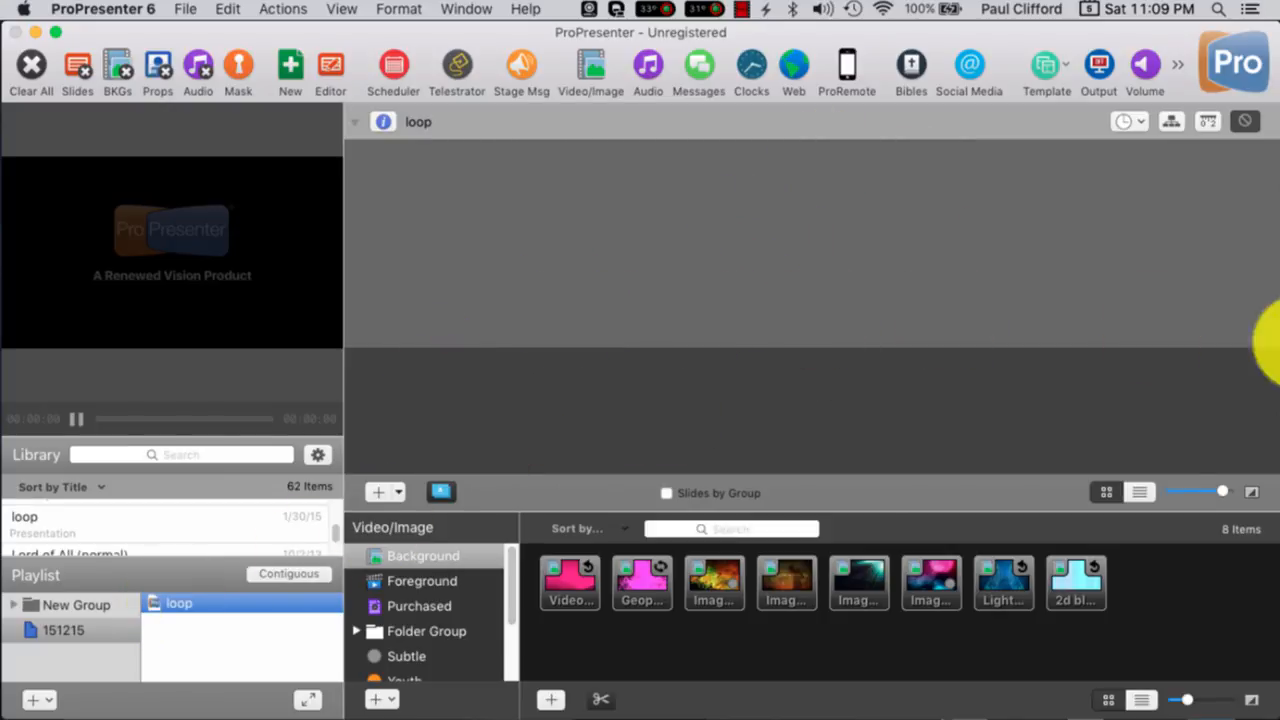
mouse_move(687, 432)
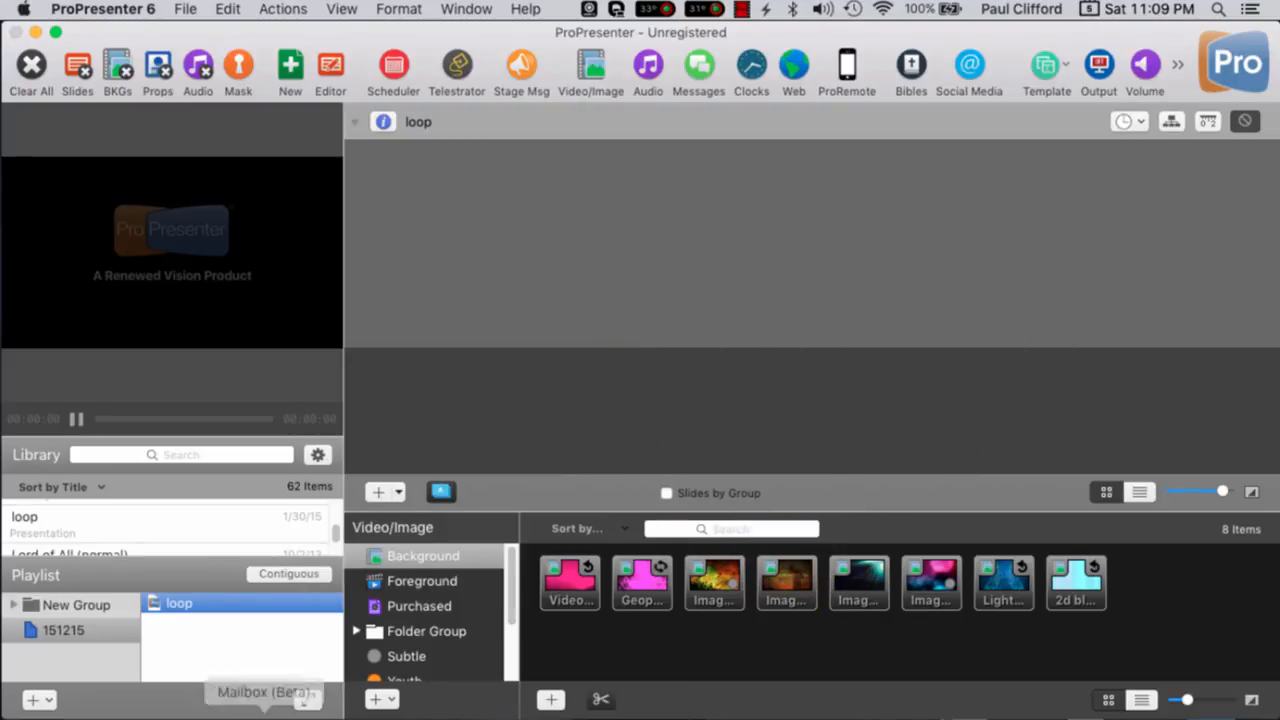
mouse_move(172, 700)
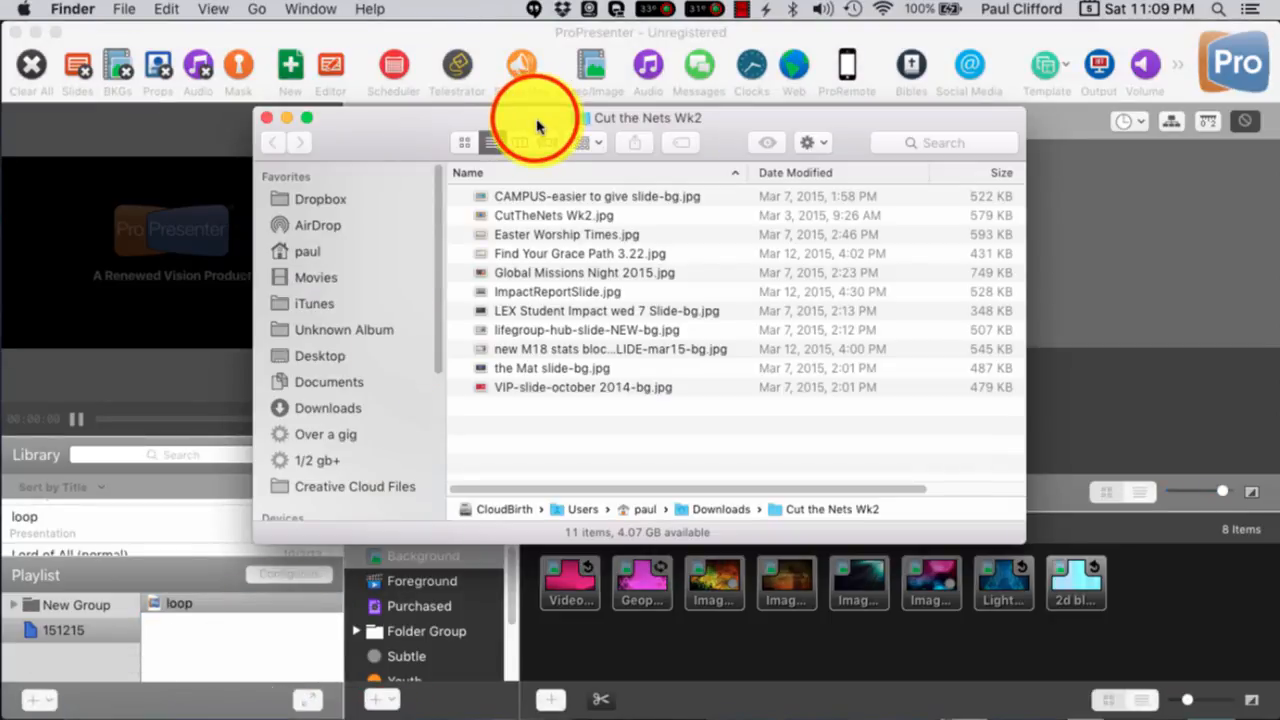
mouse_move(537, 120)
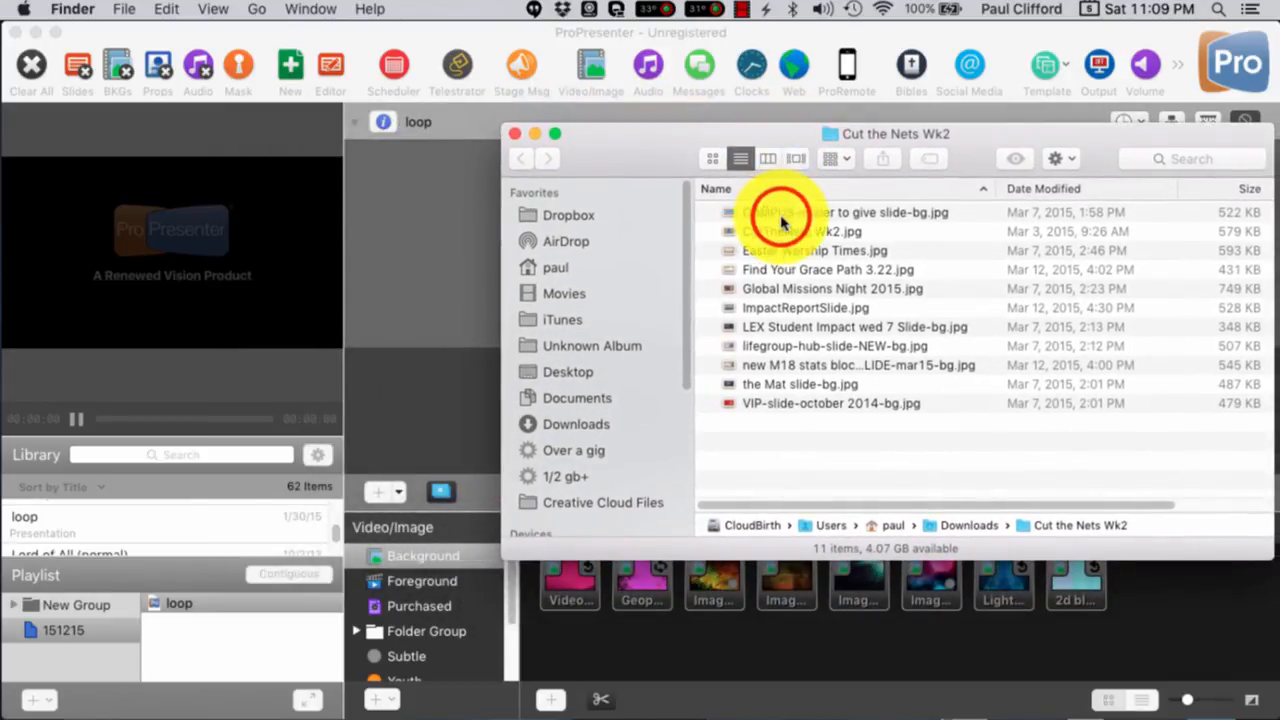
left_click(844, 212)
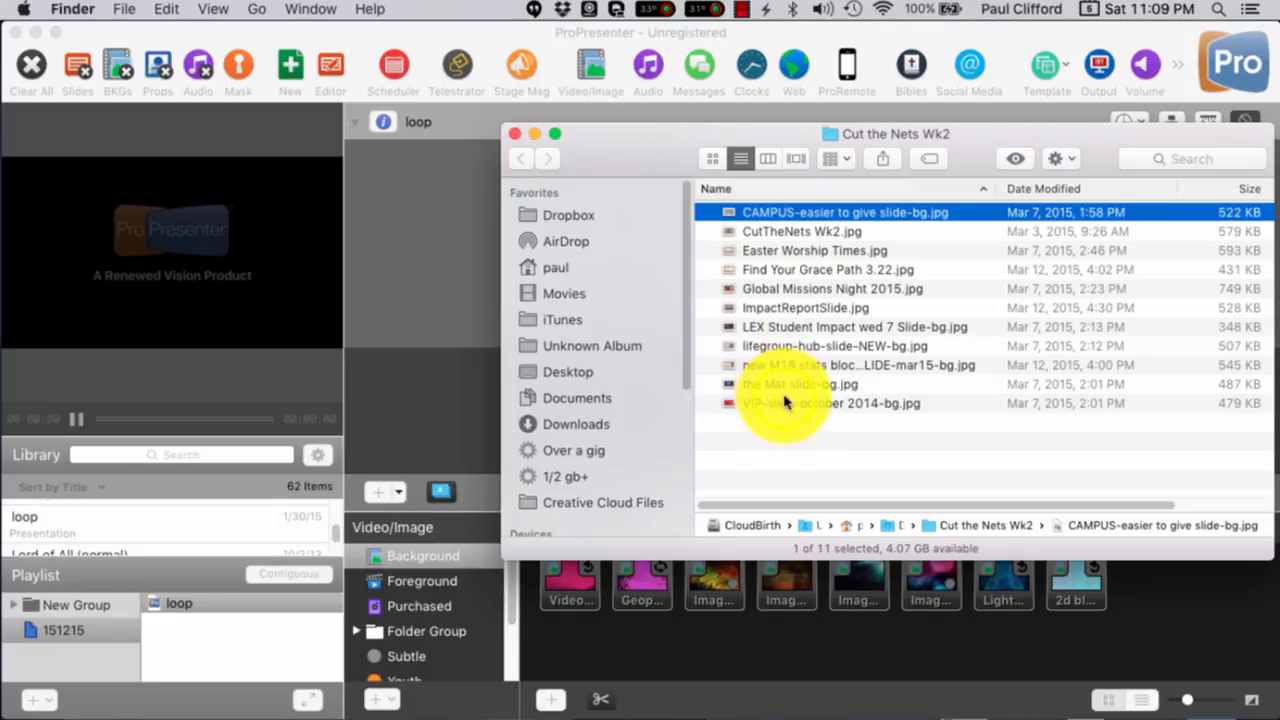
key("cmd+a")
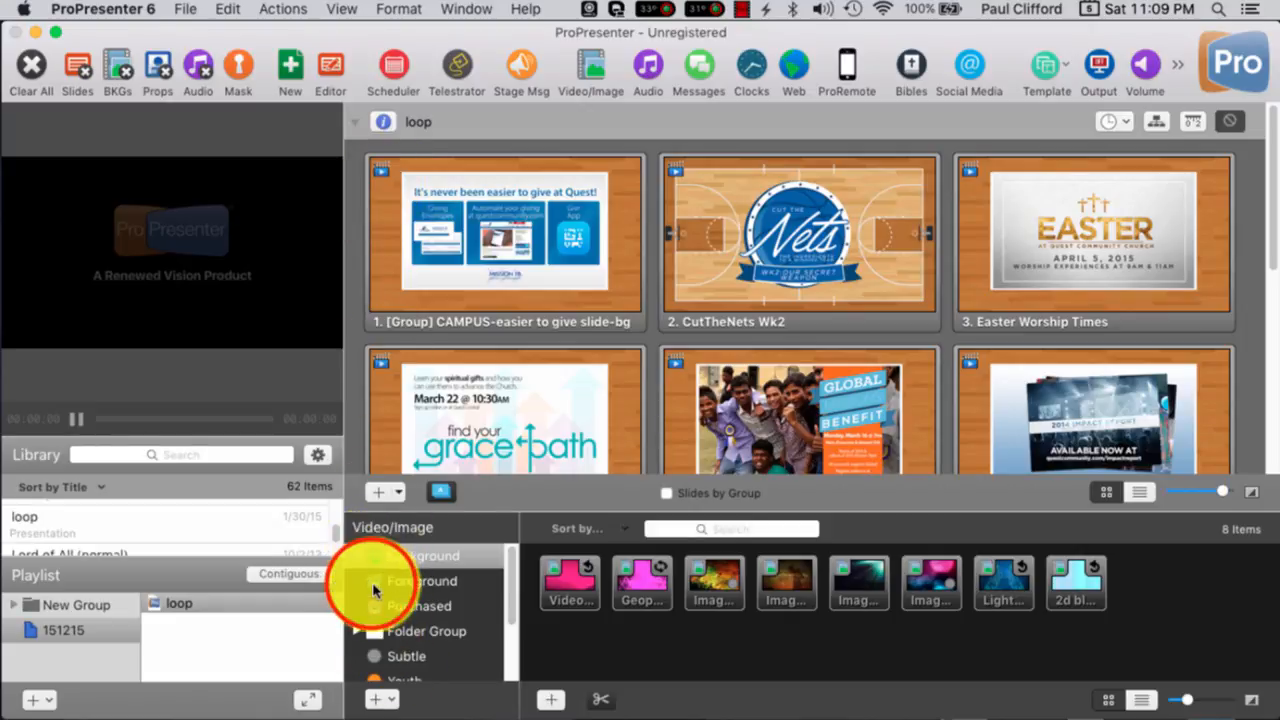
Step: Show Foreground media, select all eleven loop slides and dismiss their context menu
left_click(421, 581)
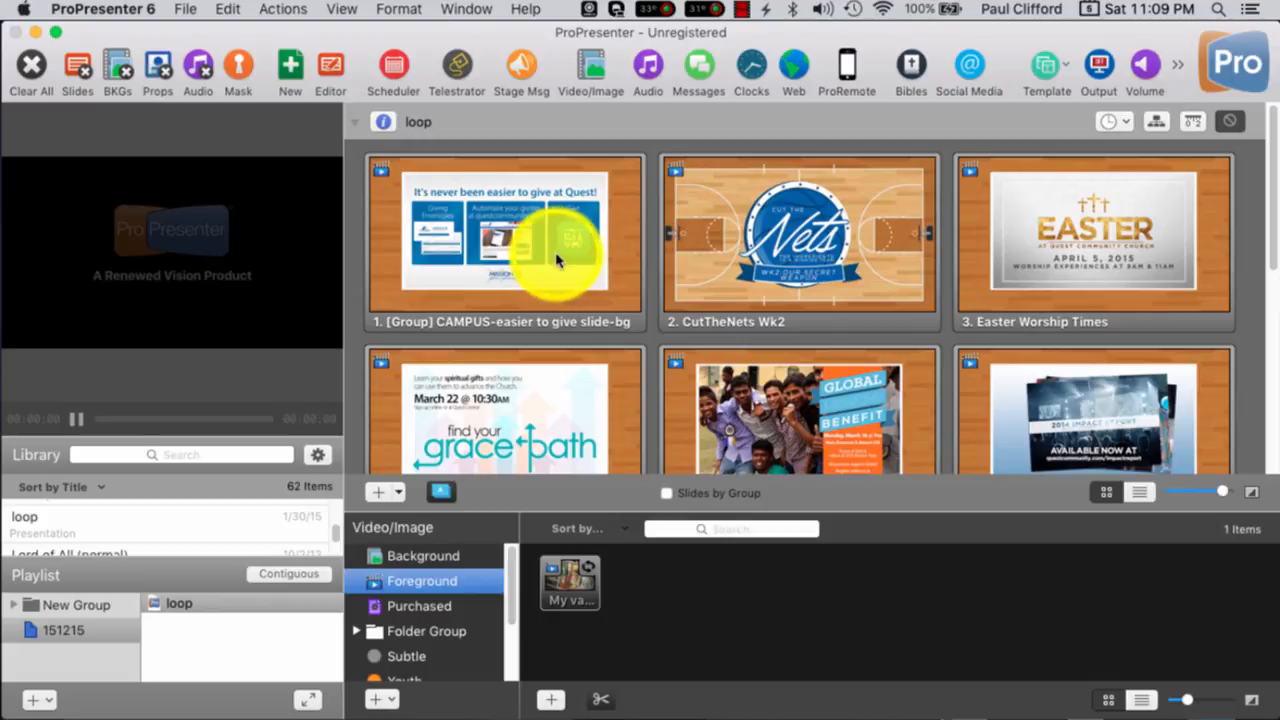
left_click(799, 240)
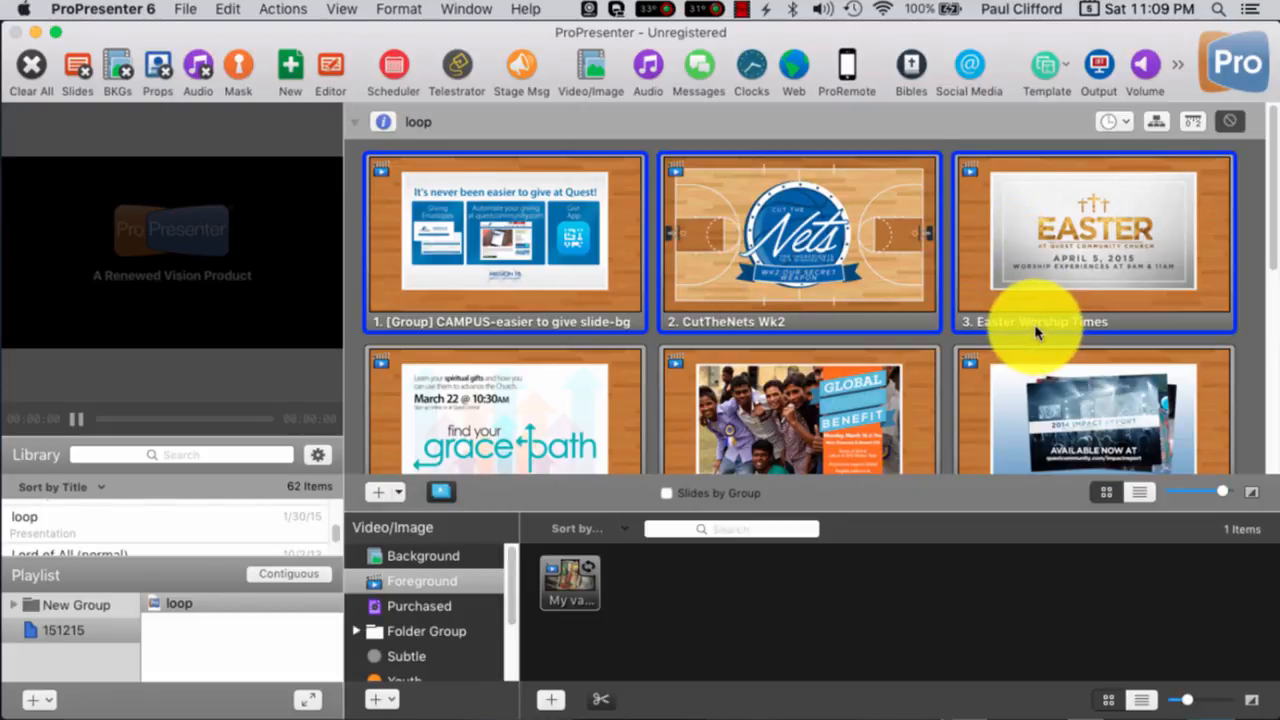
scroll("down", 3)
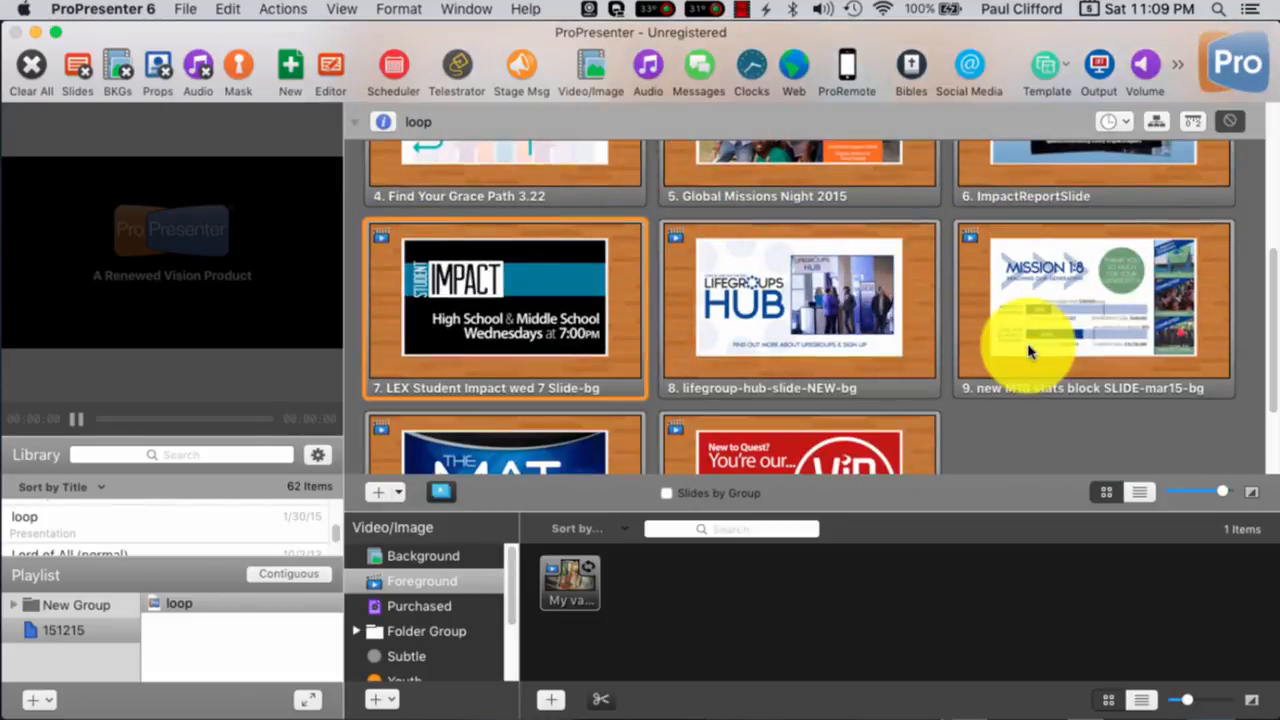
scroll("down", 3)
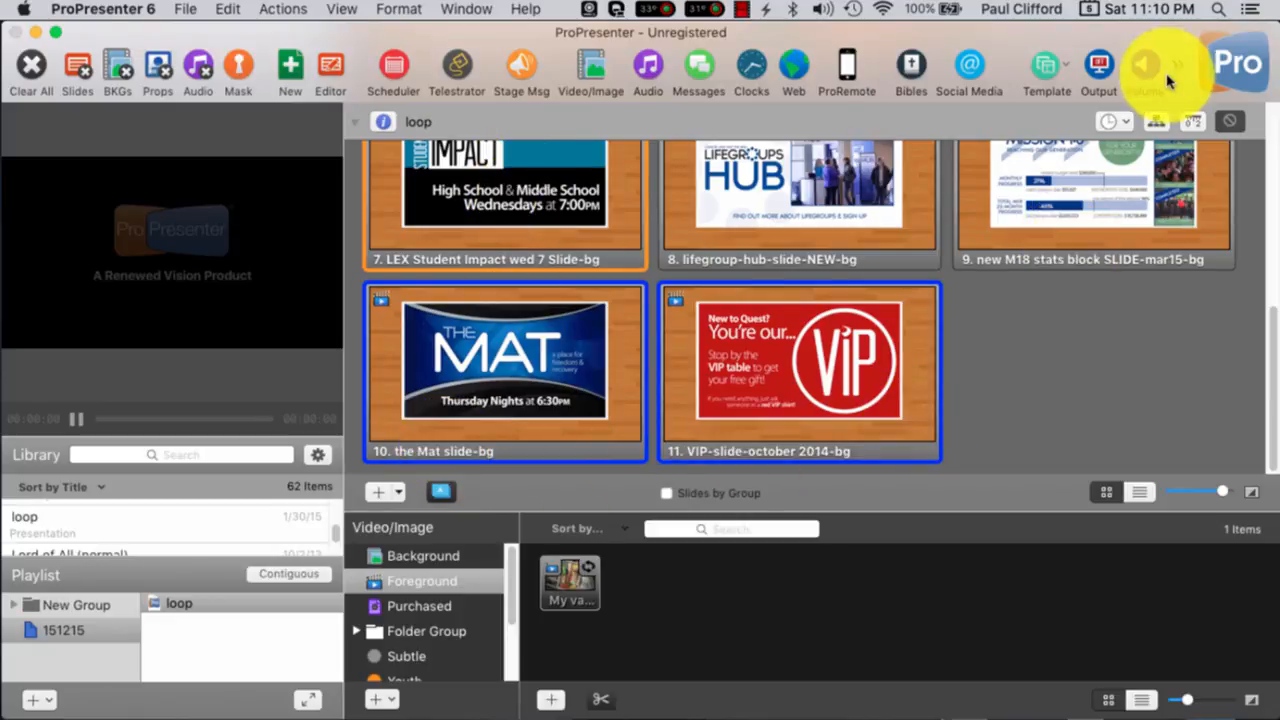
right_click(800, 360)
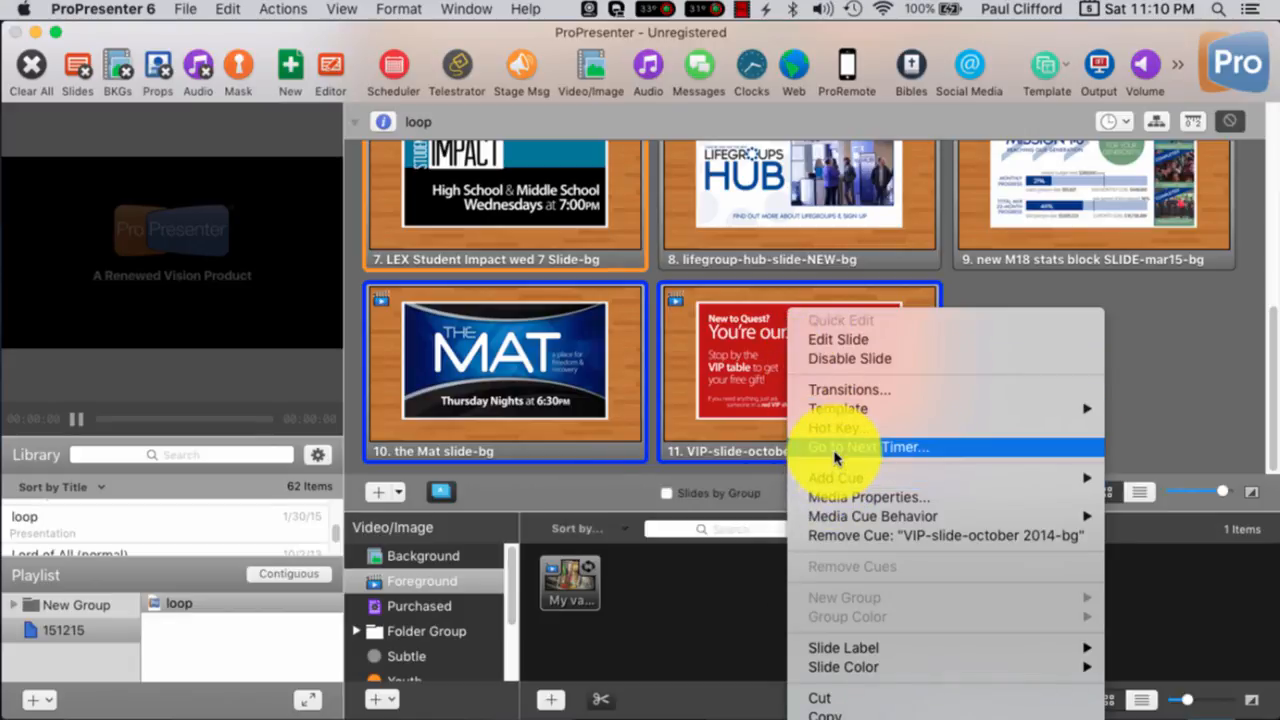
left_click(1155, 370)
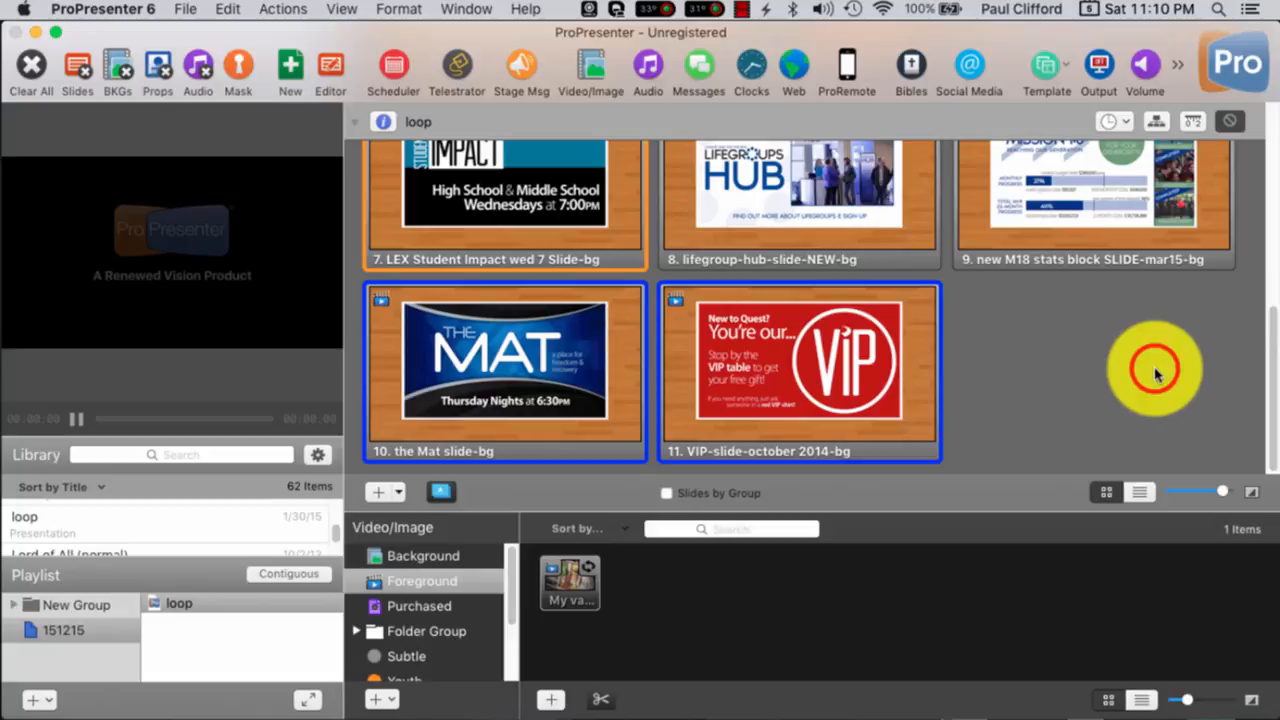
scroll("up", 3)
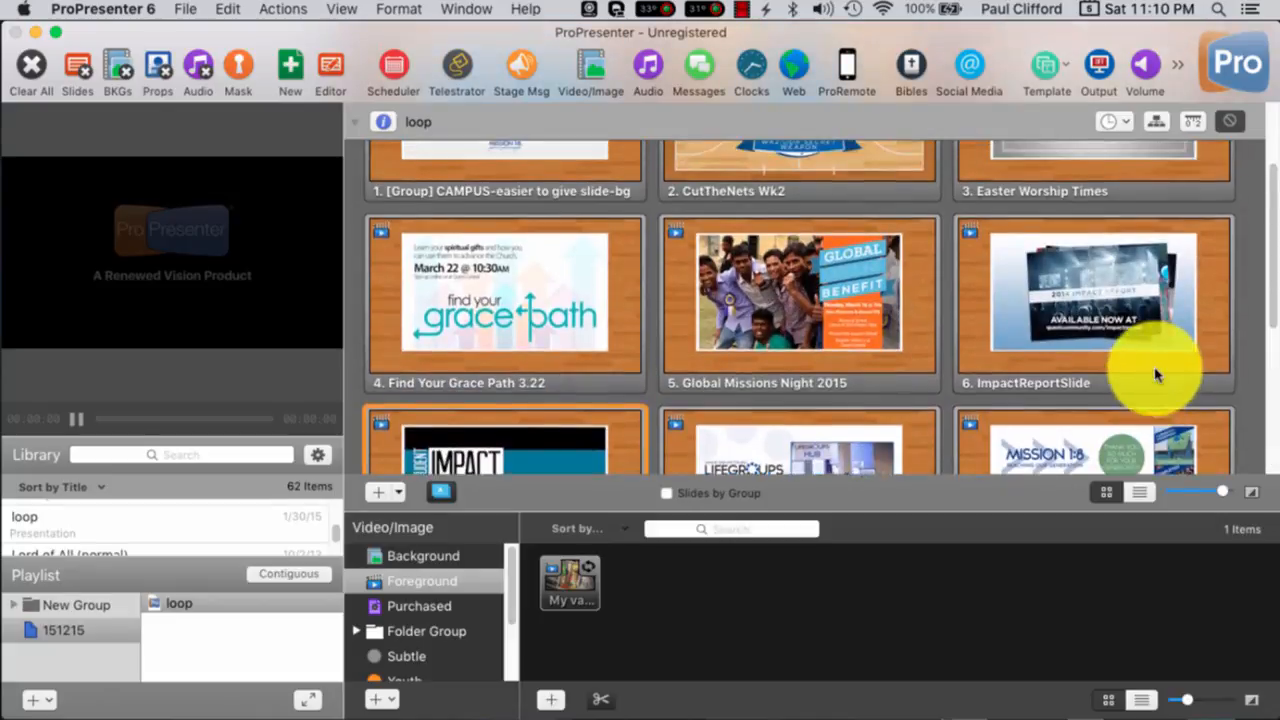
Step: Give every loop slide an 8-second looping timer and start it from the first slide
scroll("up", 3)
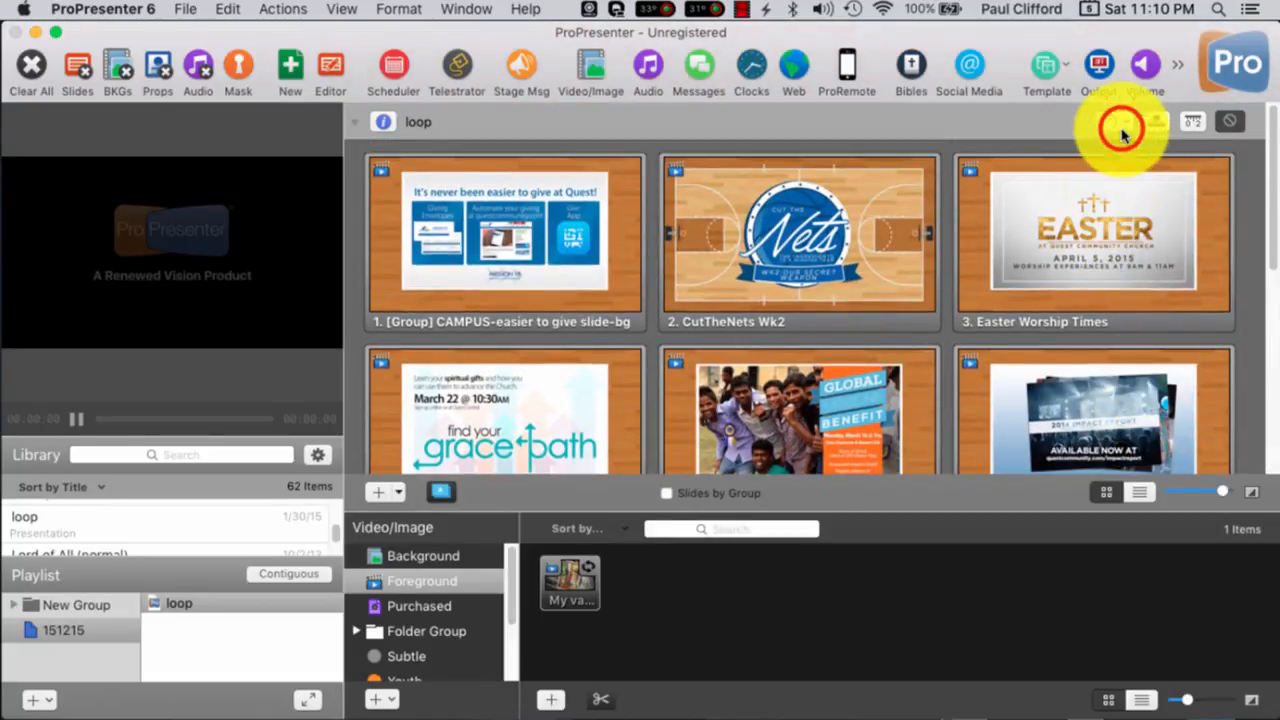
left_click(1124, 121)
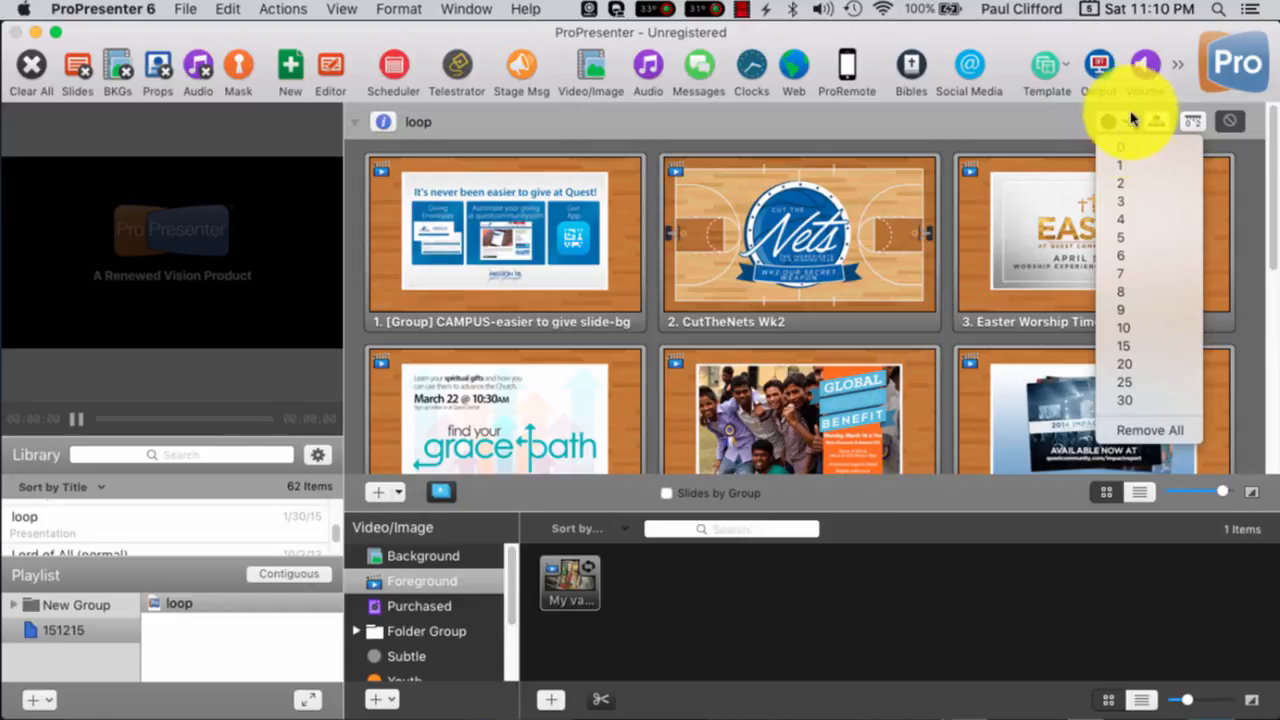
mouse_move(1133, 293)
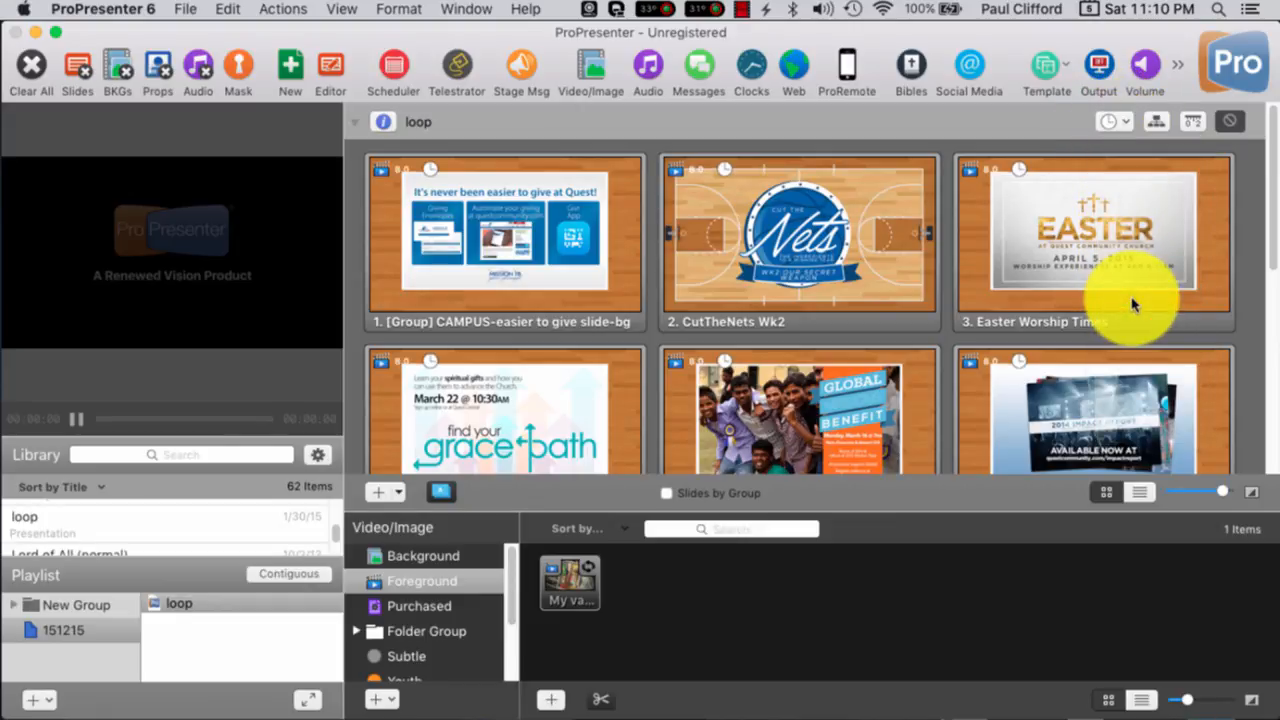
mouse_move(975, 320)
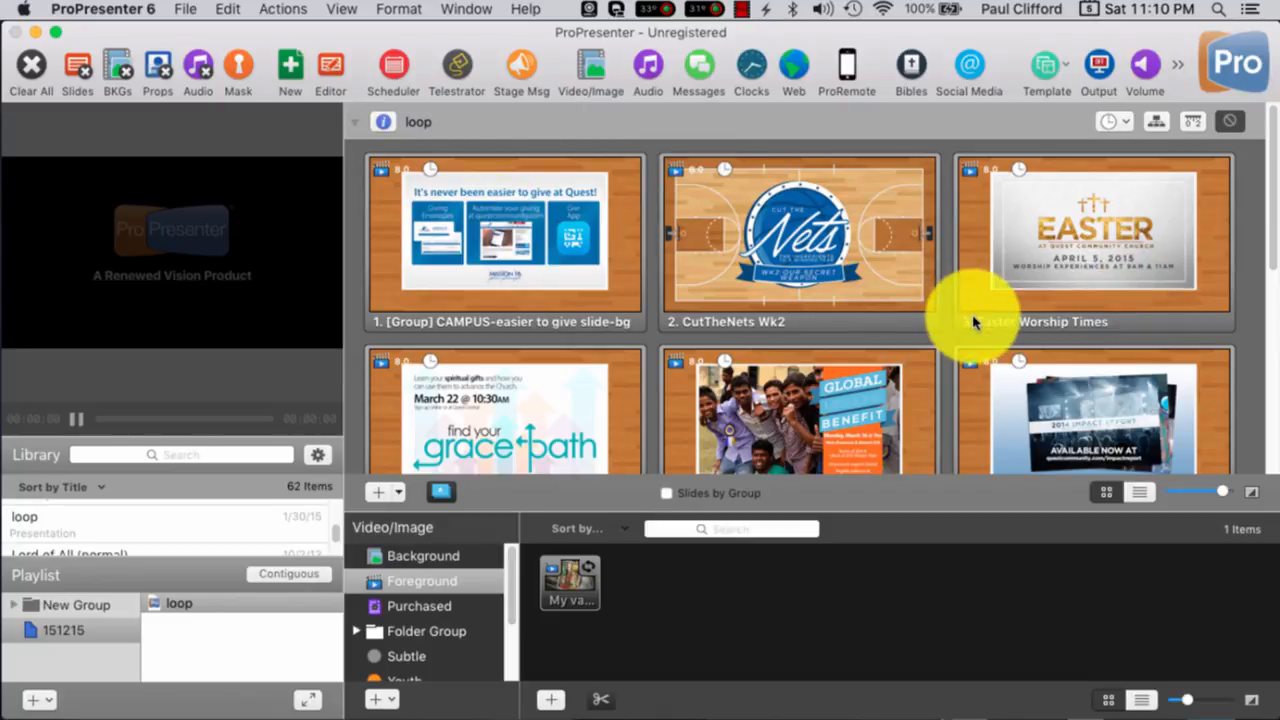
scroll("down", 3)
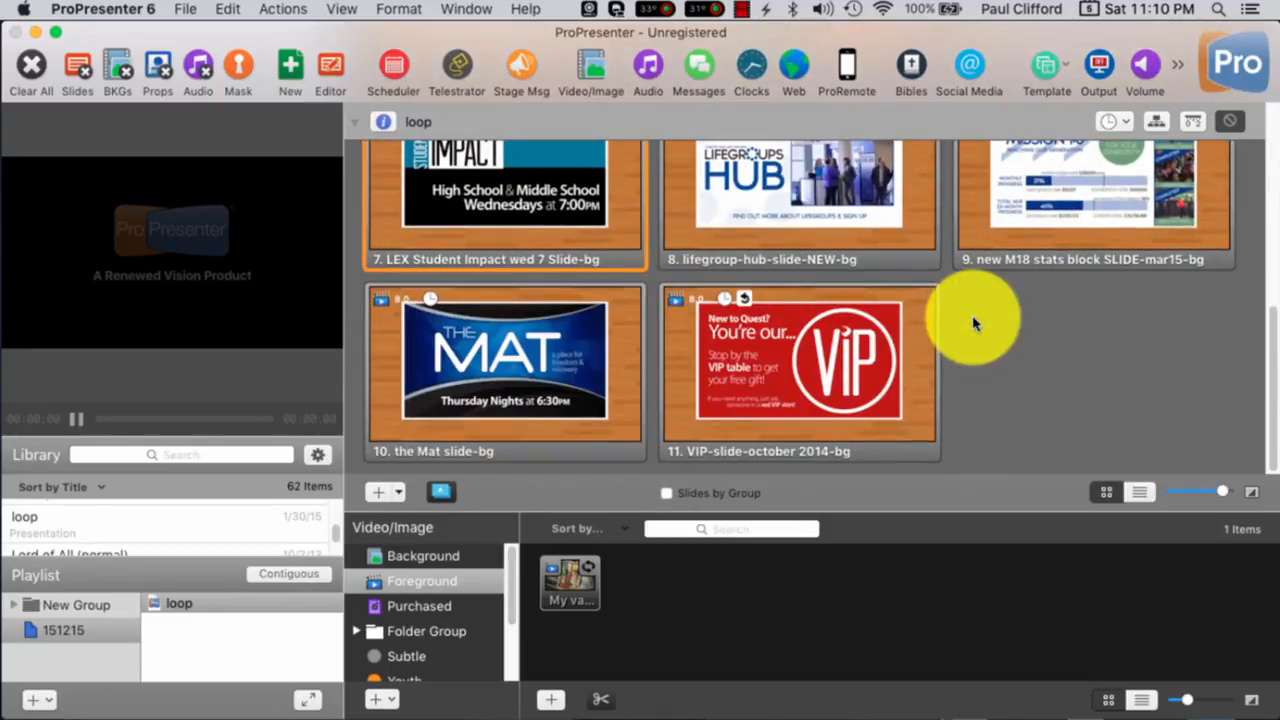
mouse_move(750, 320)
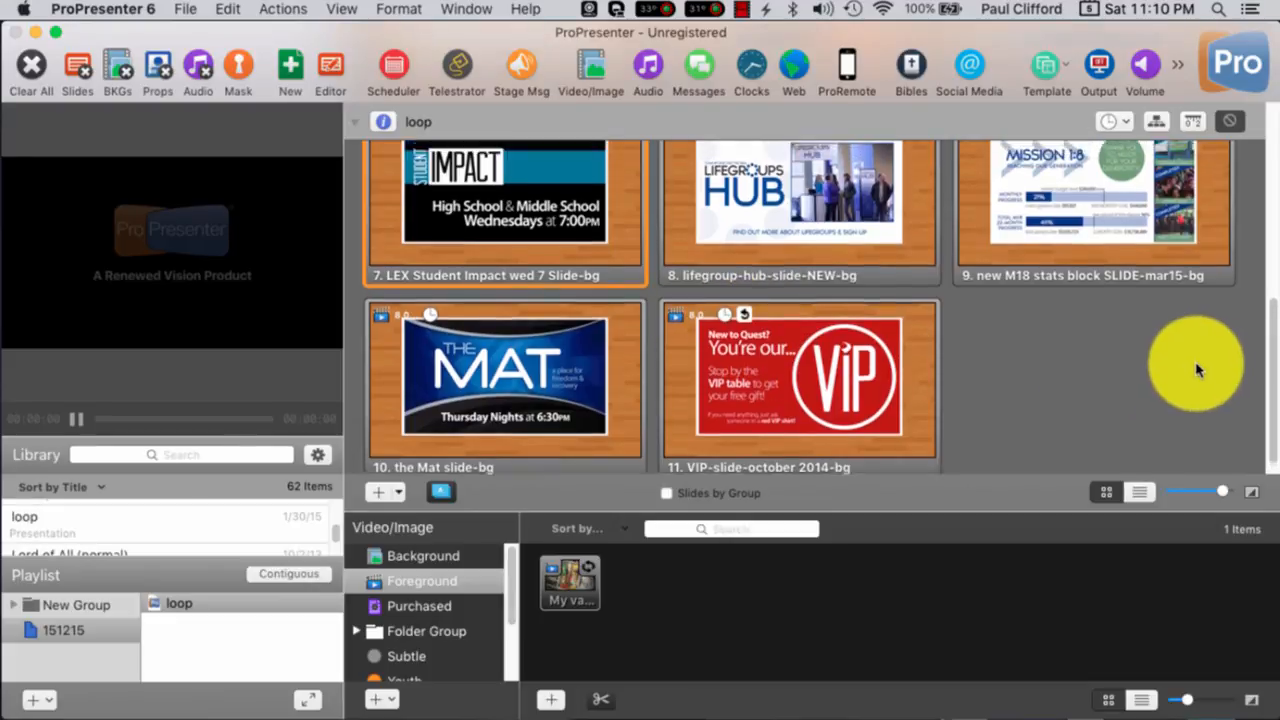
scroll("up", 3)
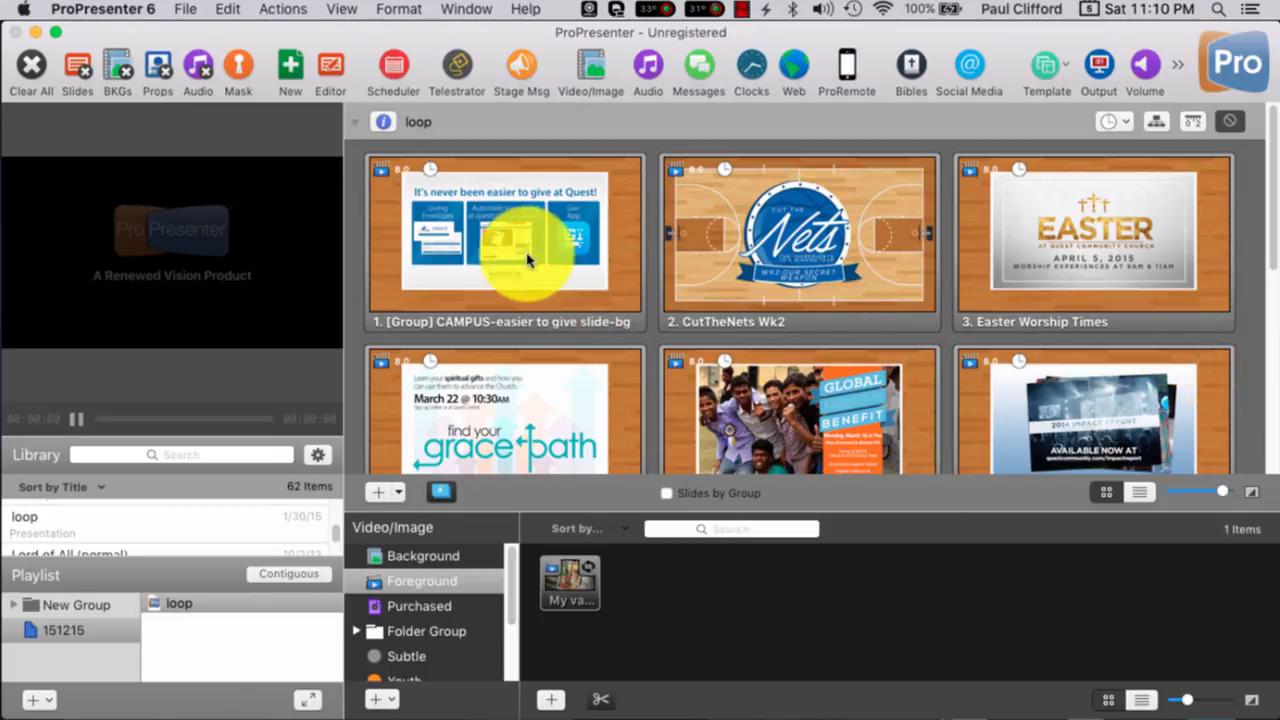
left_click(505, 240)
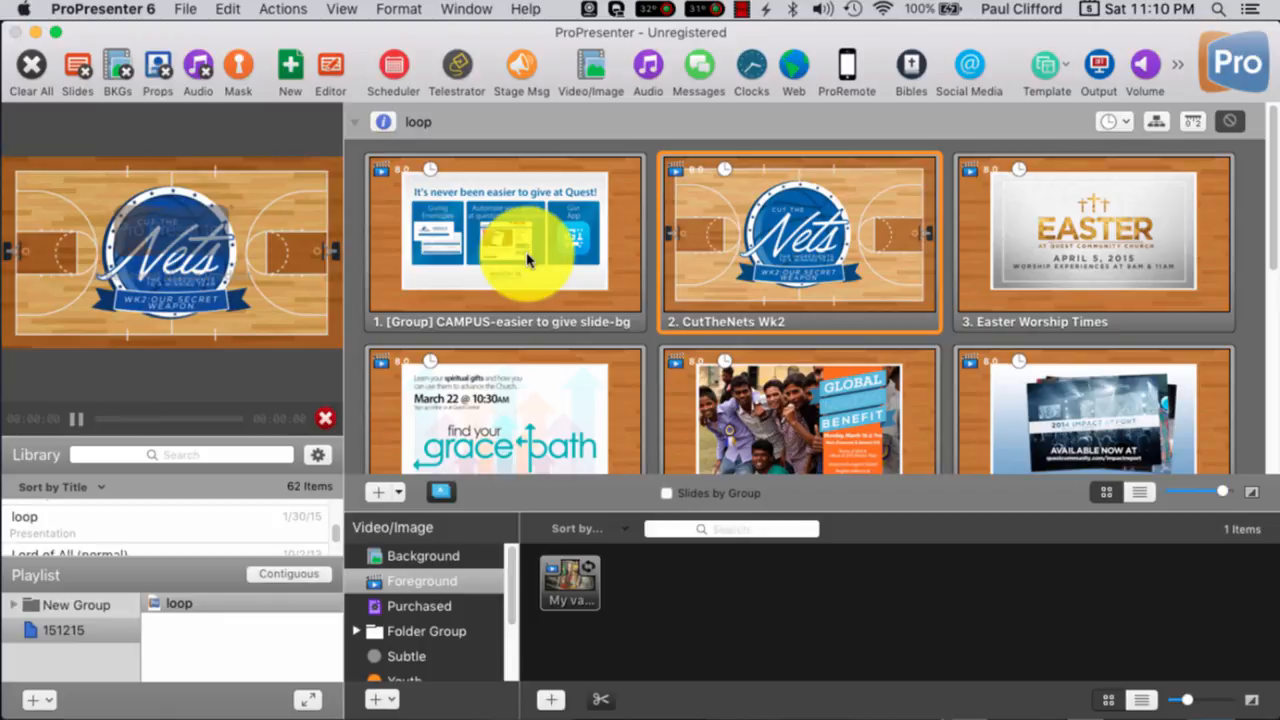
left_click(1094, 240)
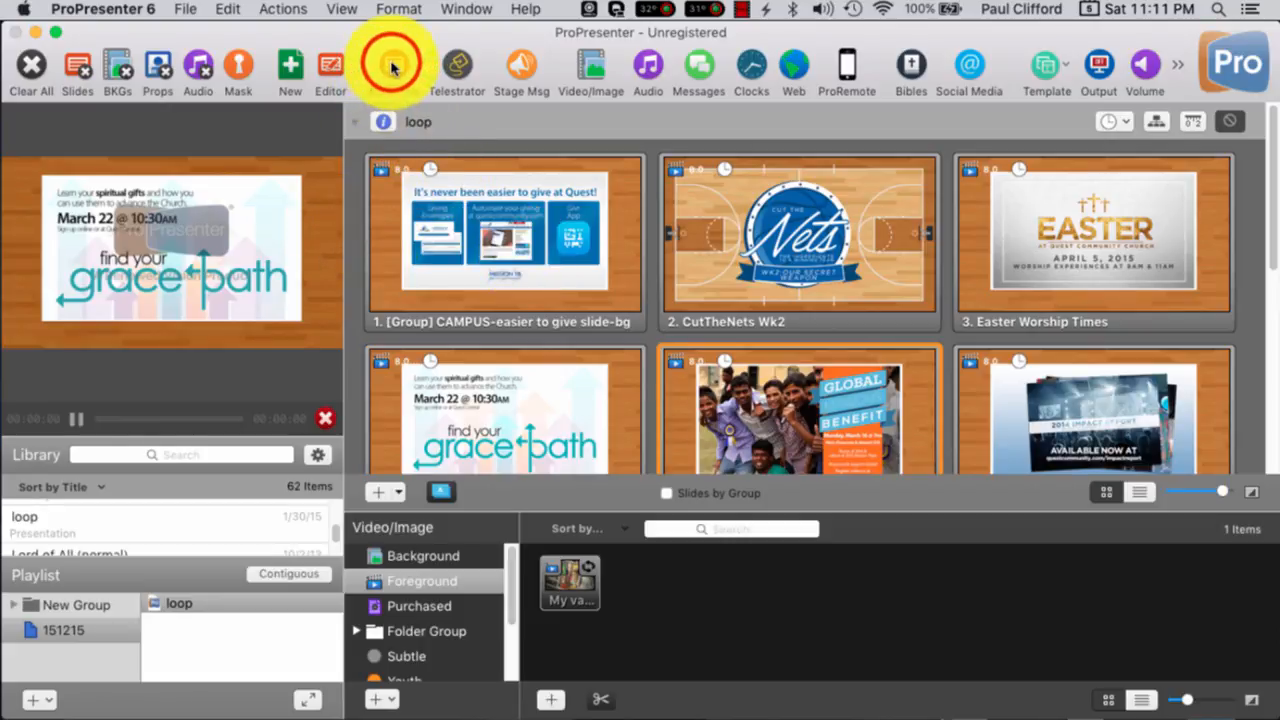
Step: Add a Scheduler event for playlist 151215's loop presentation at 11:12 PM on 12/6/2015
left_click(393, 65)
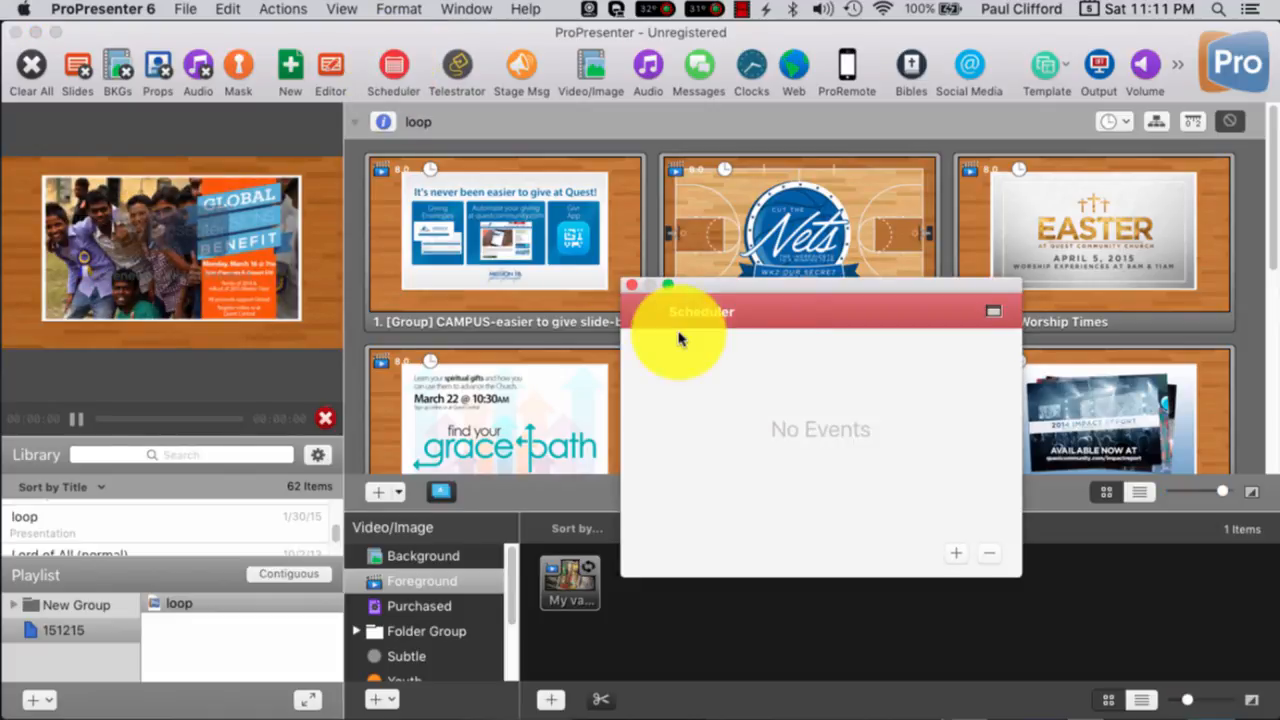
left_click_drag(700, 311, 560, 219)
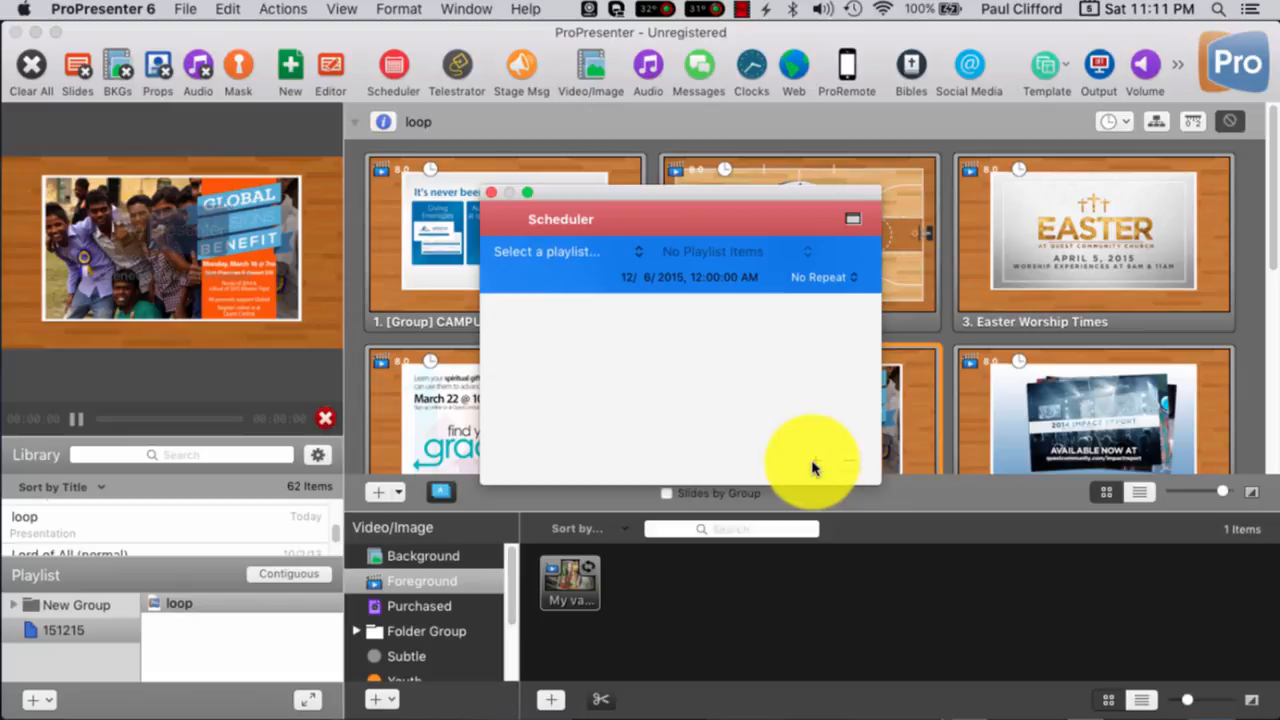
left_click(547, 251)
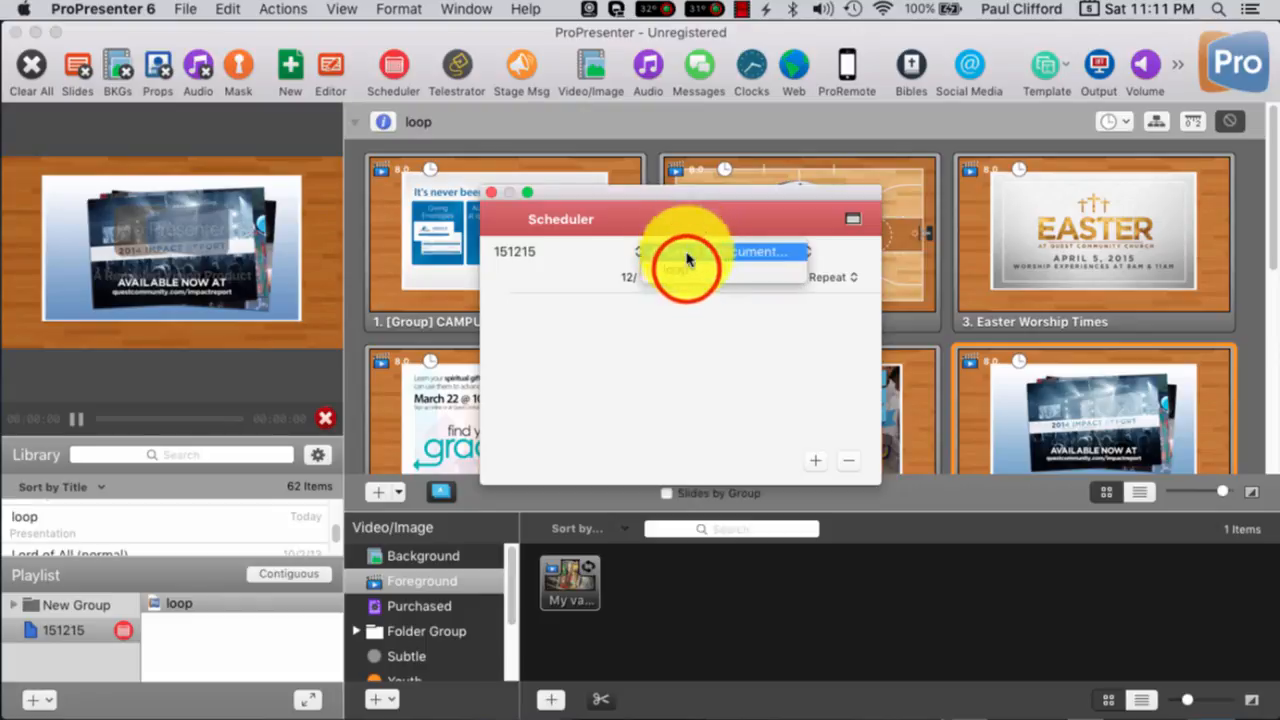
left_click(687, 258)
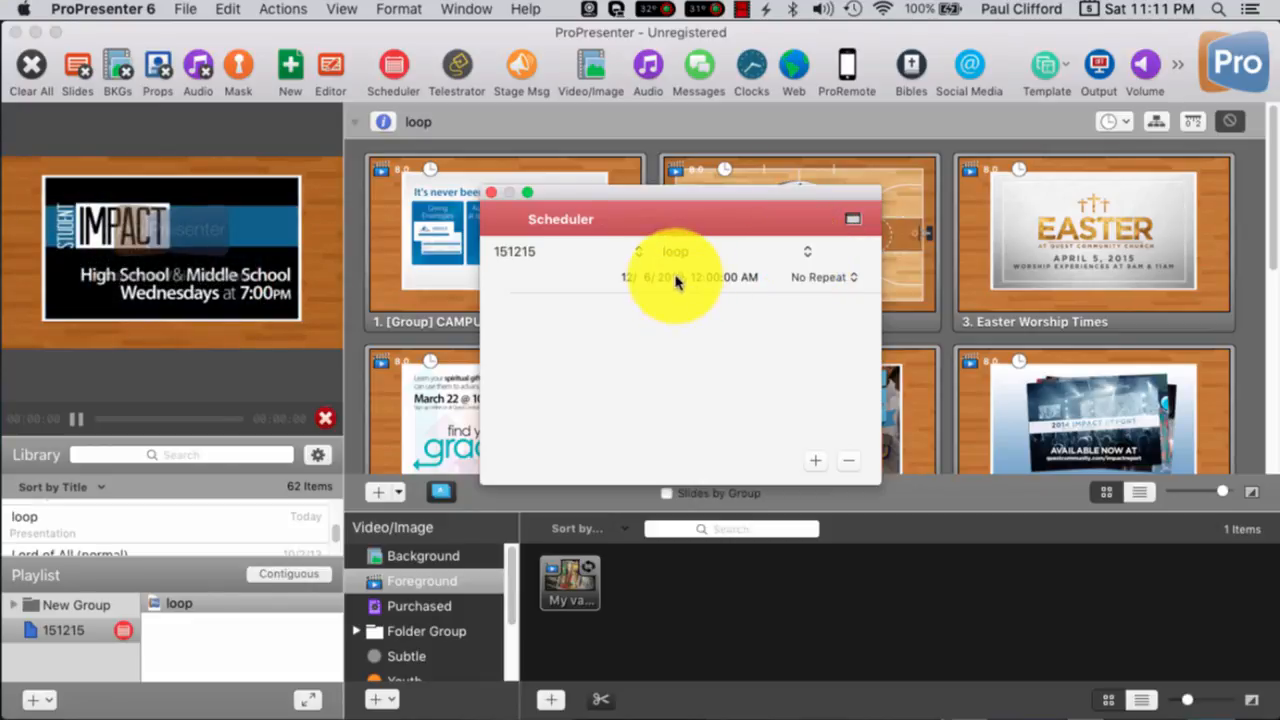
mouse_move(630, 285)
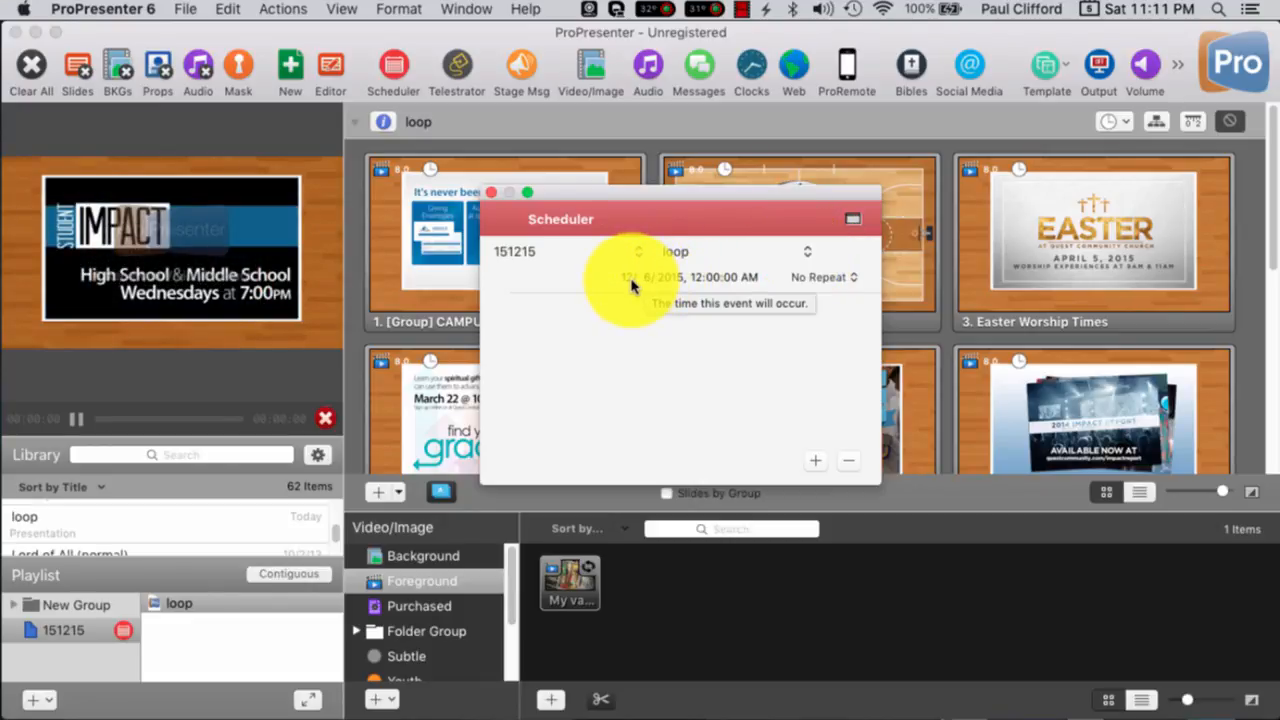
mouse_move(655, 292)
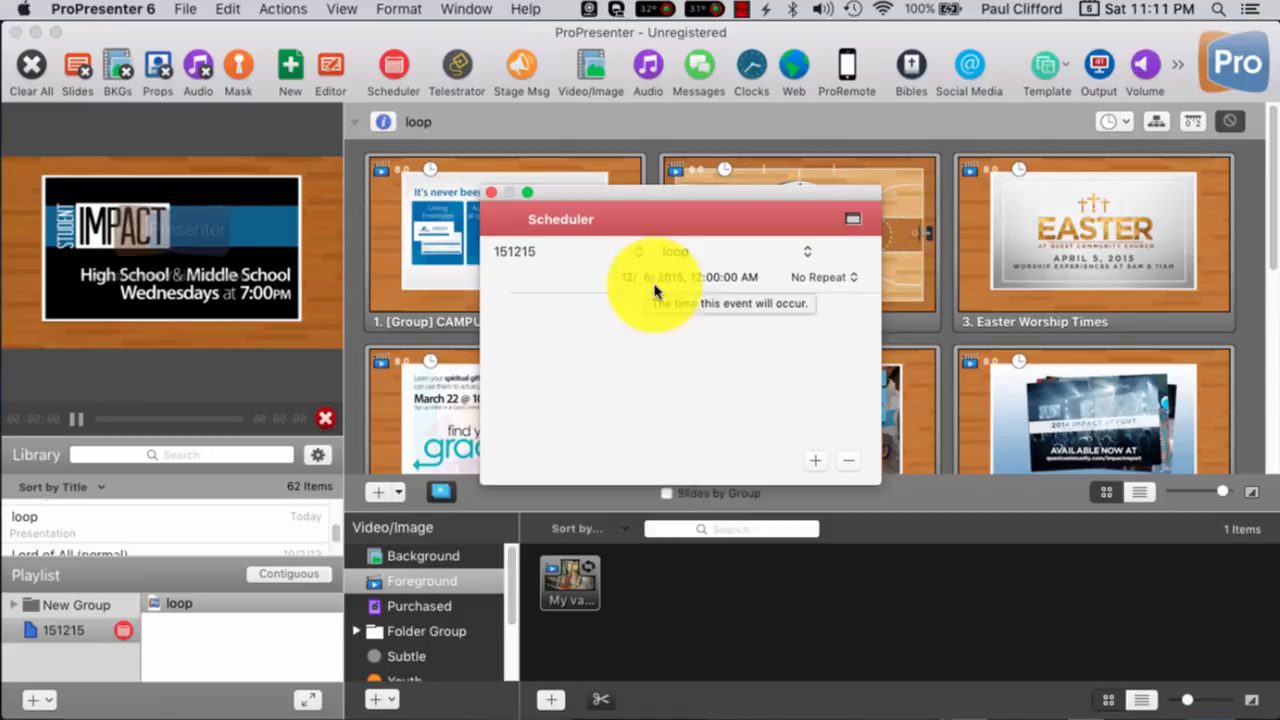
left_click(705, 277)
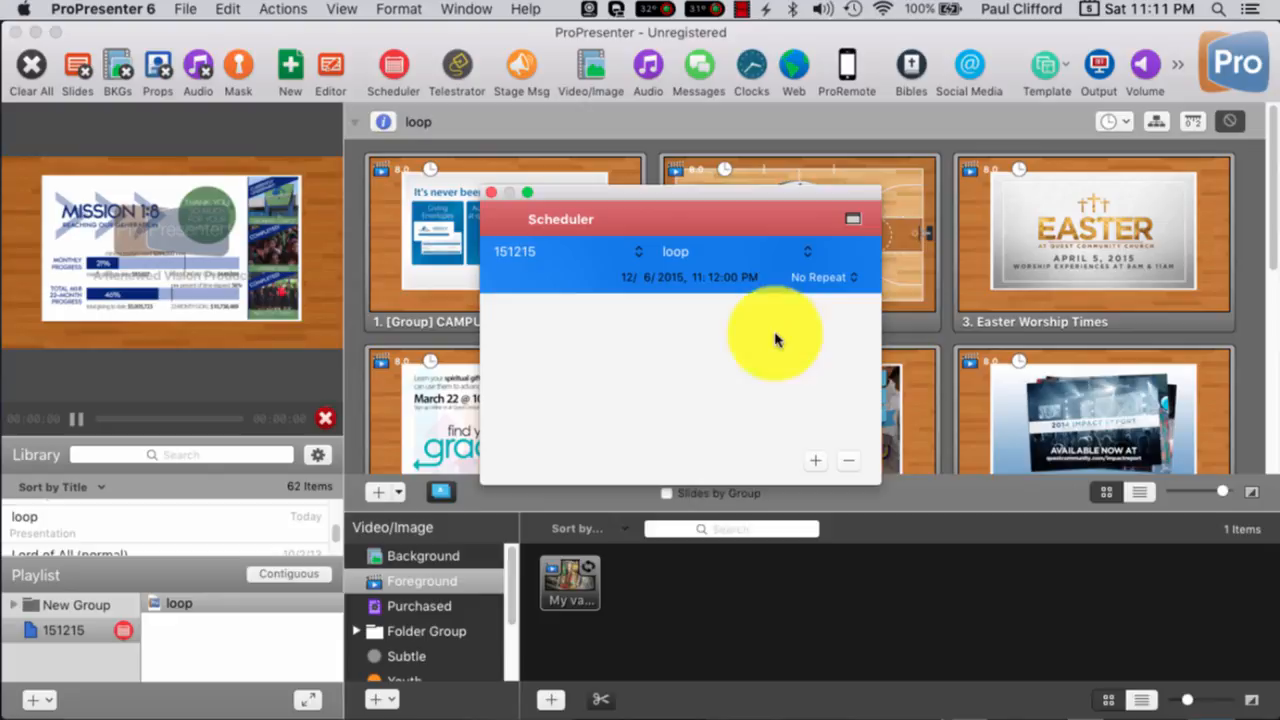
mouse_move(800, 415)
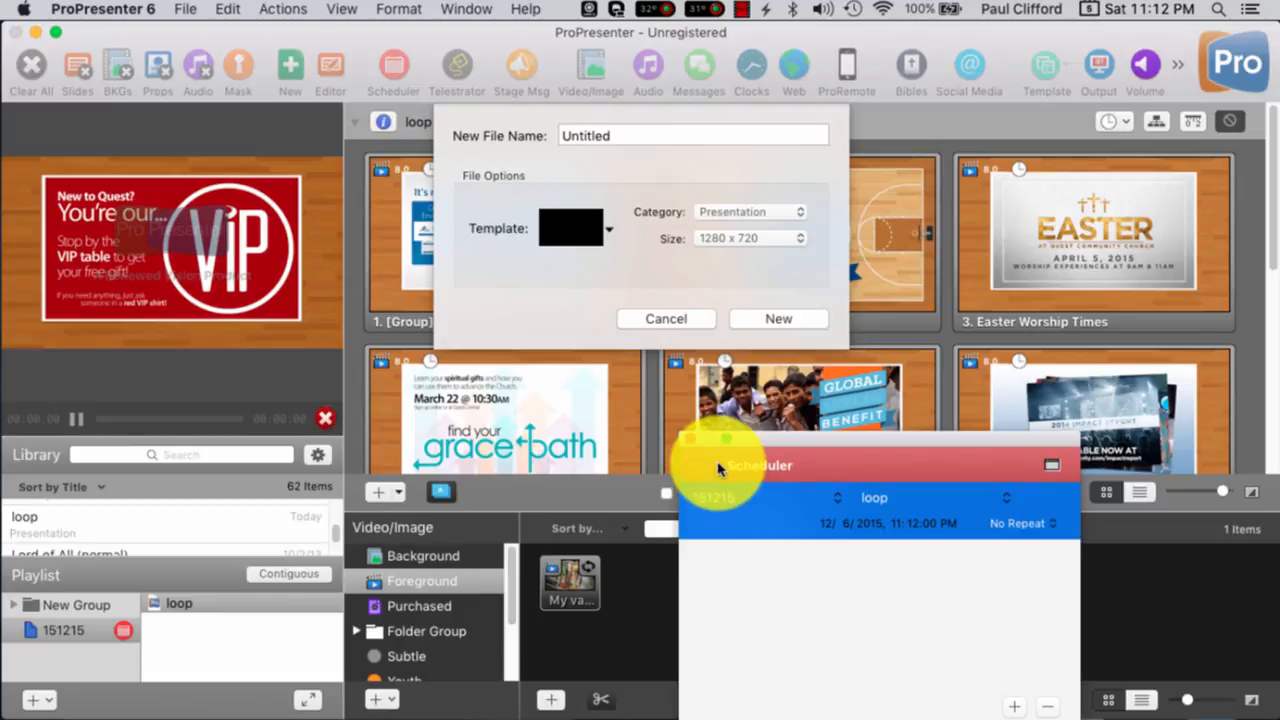
Step: Cancel the new presentation and set the loop event to 11:13 PM with No Repeat
left_click(666, 318)
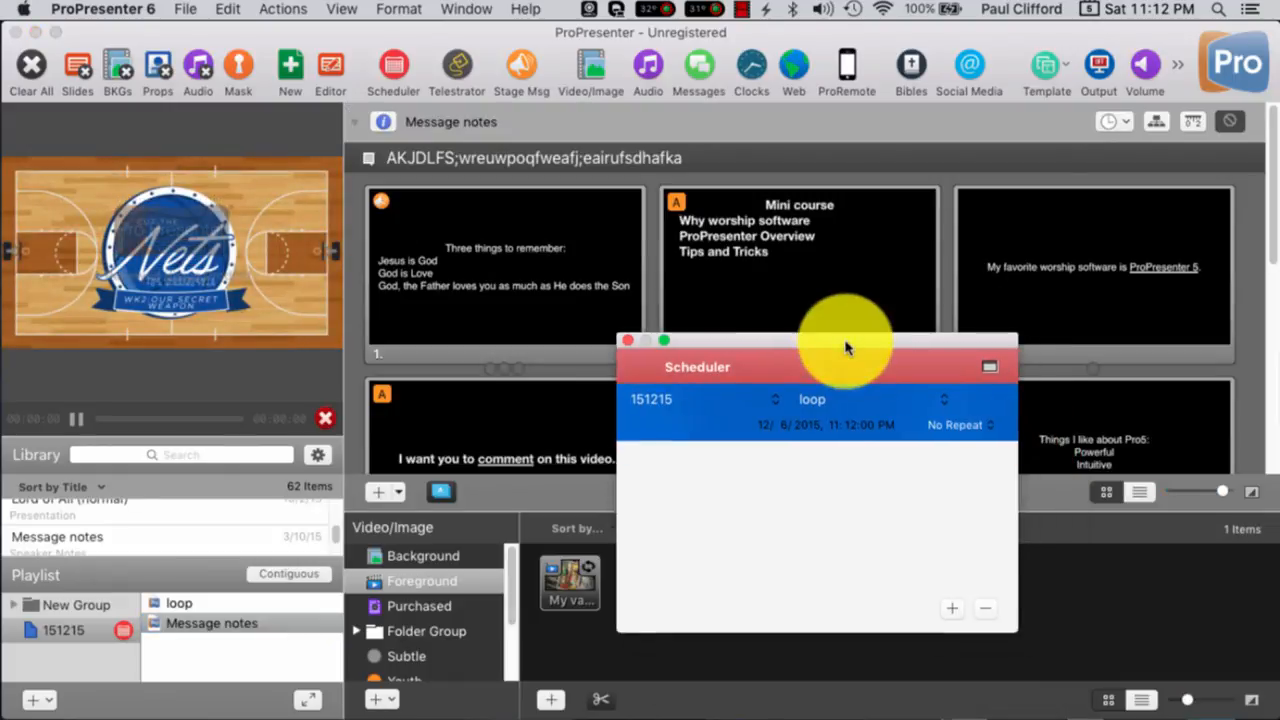
mouse_move(855, 435)
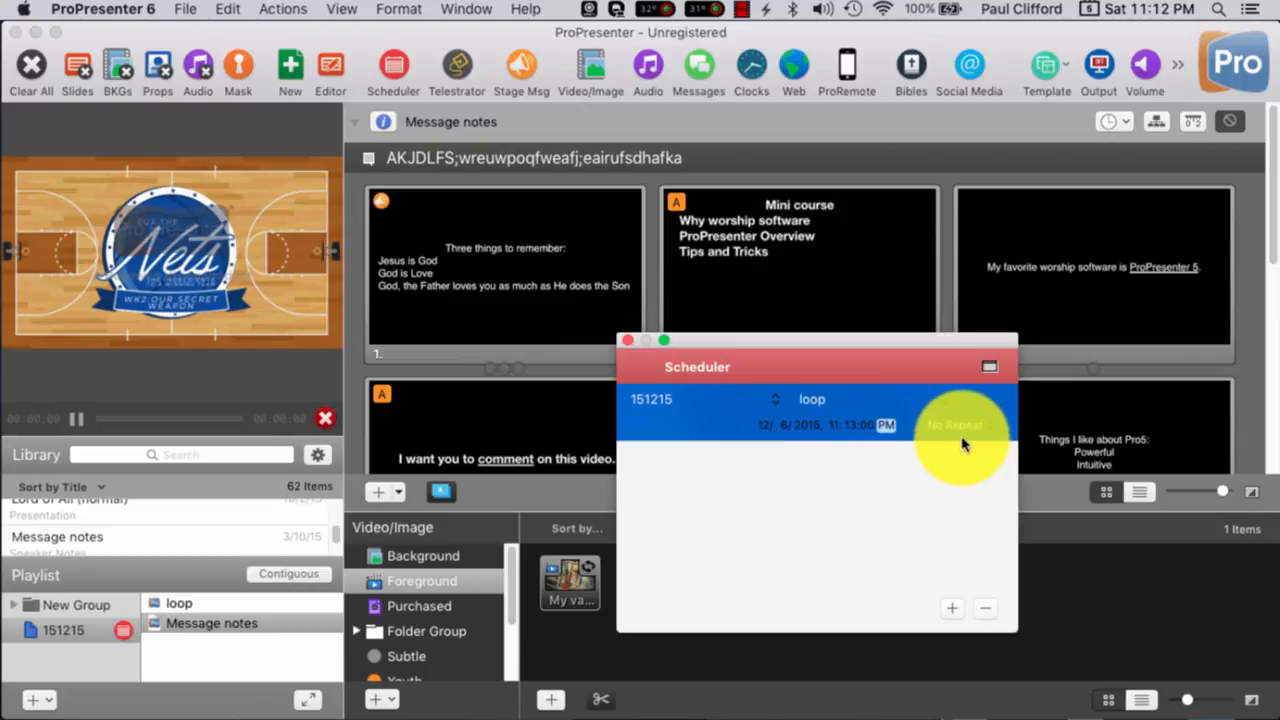
left_click(938, 423)
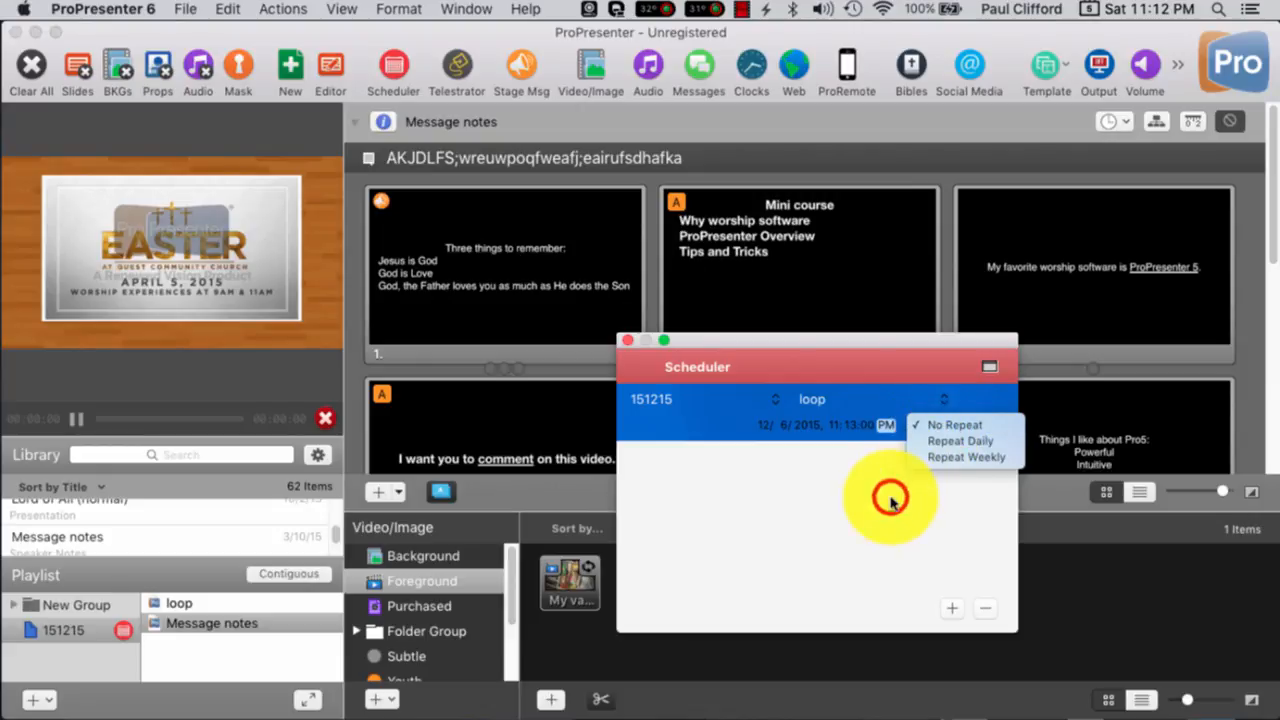
left_click(955, 424)
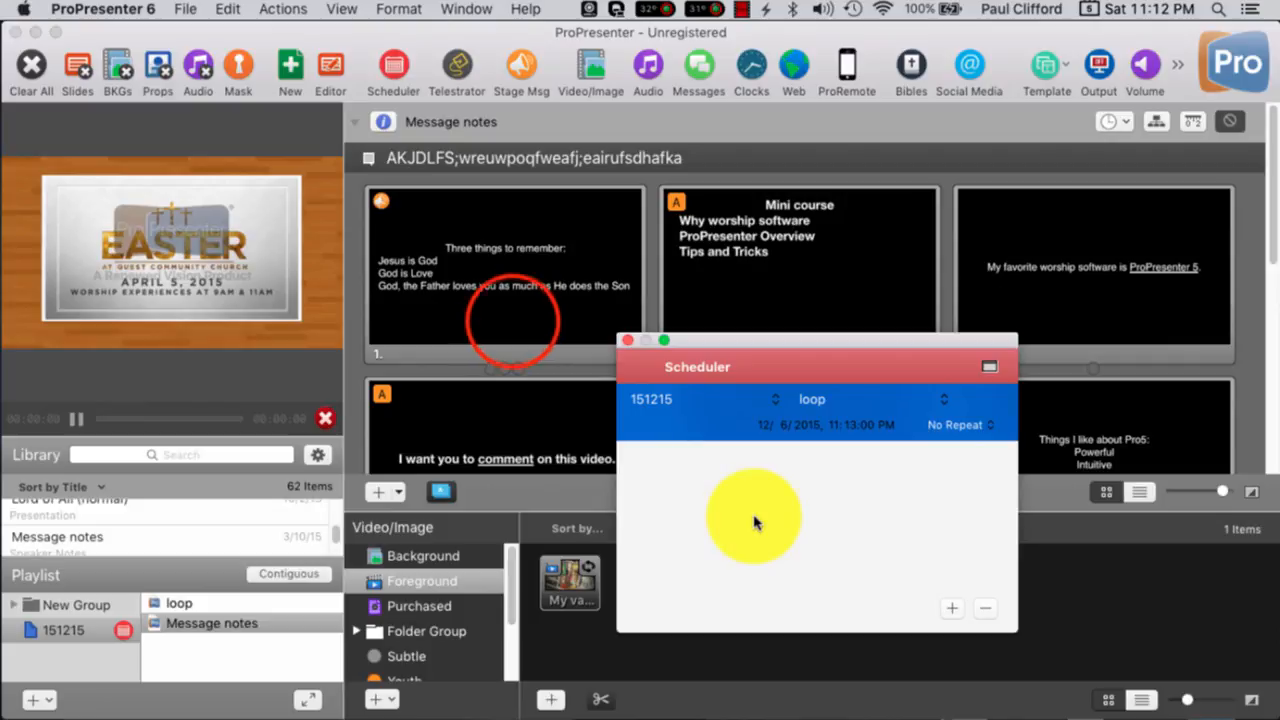
left_click(505, 275)
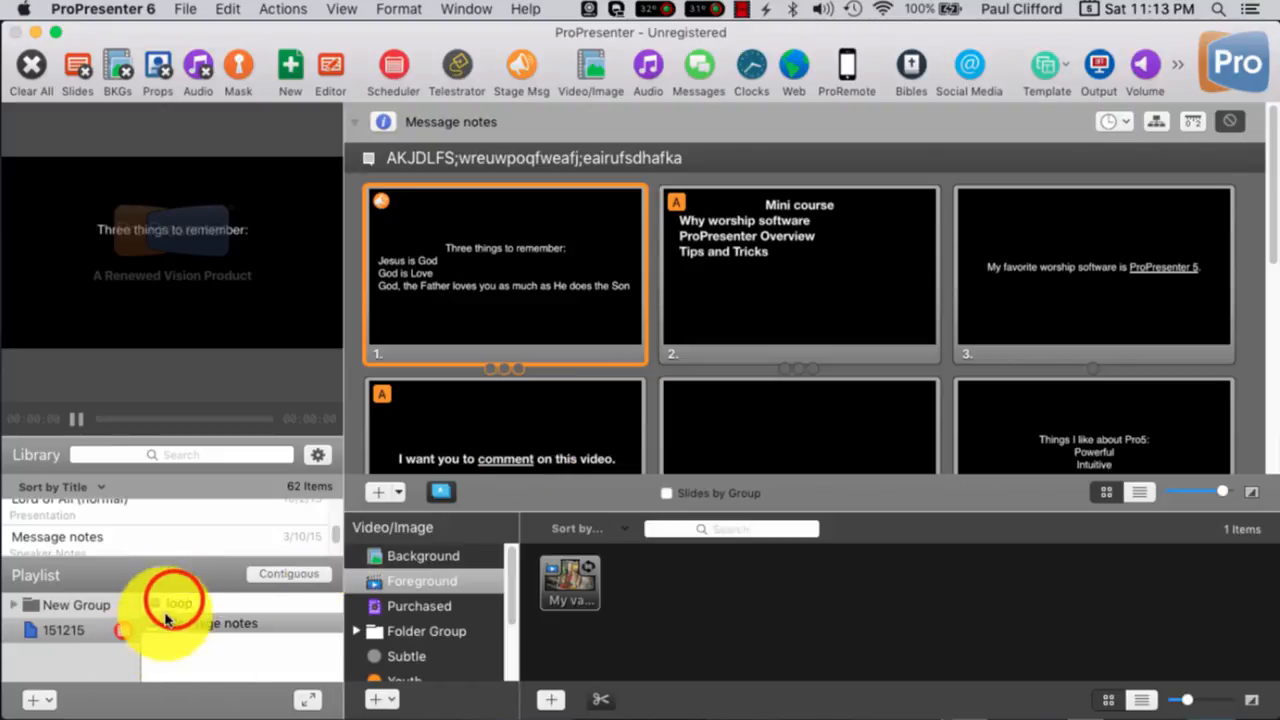
left_click(178, 604)
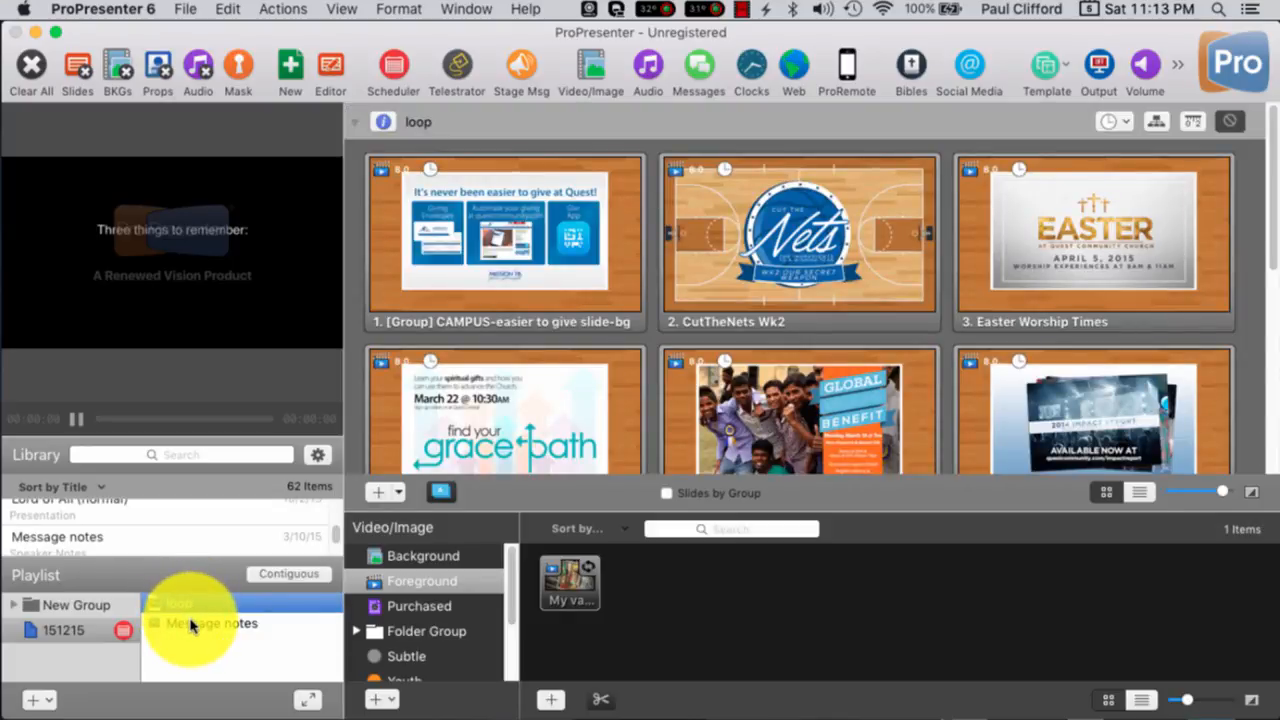
left_click(393, 65)
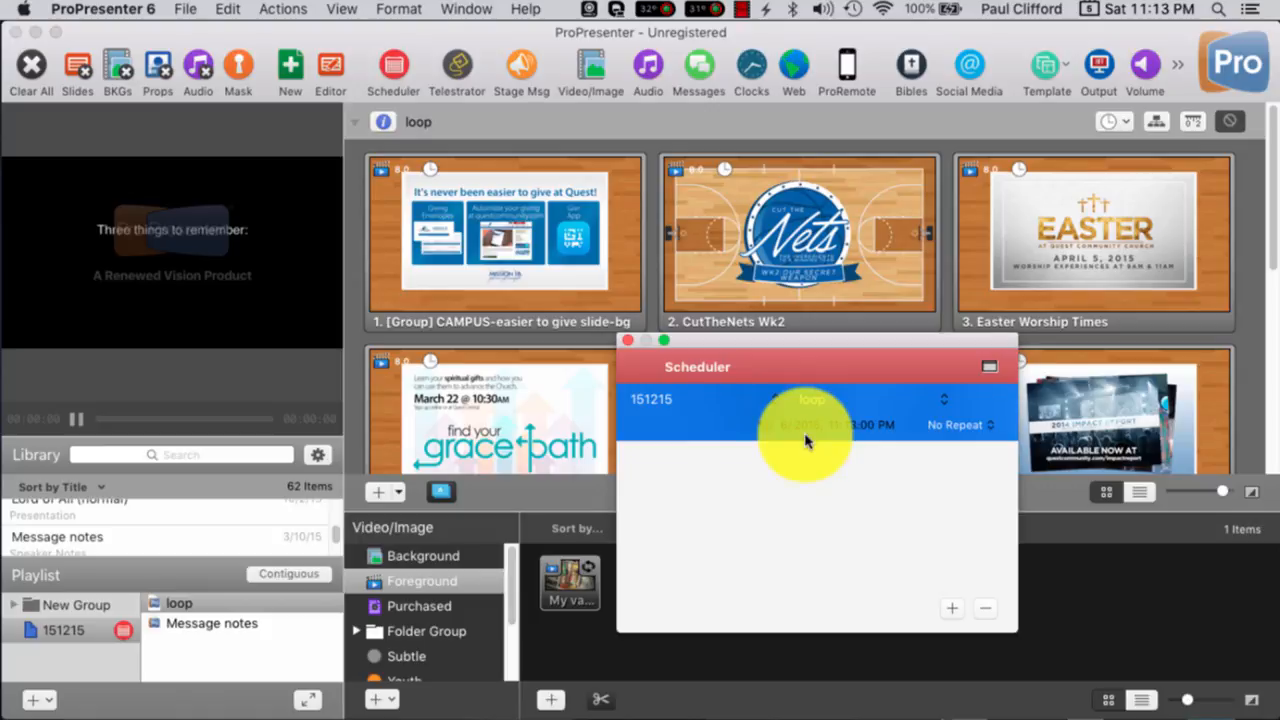
mouse_move(790, 435)
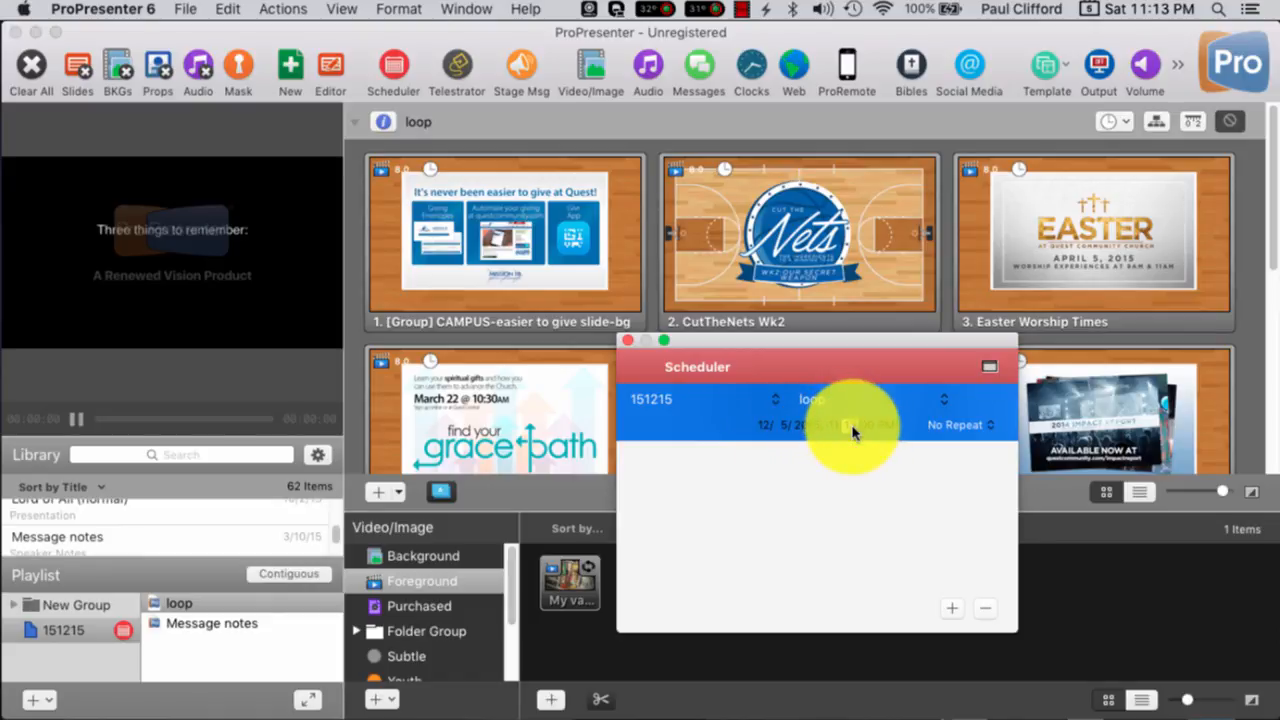
mouse_move(860, 460)
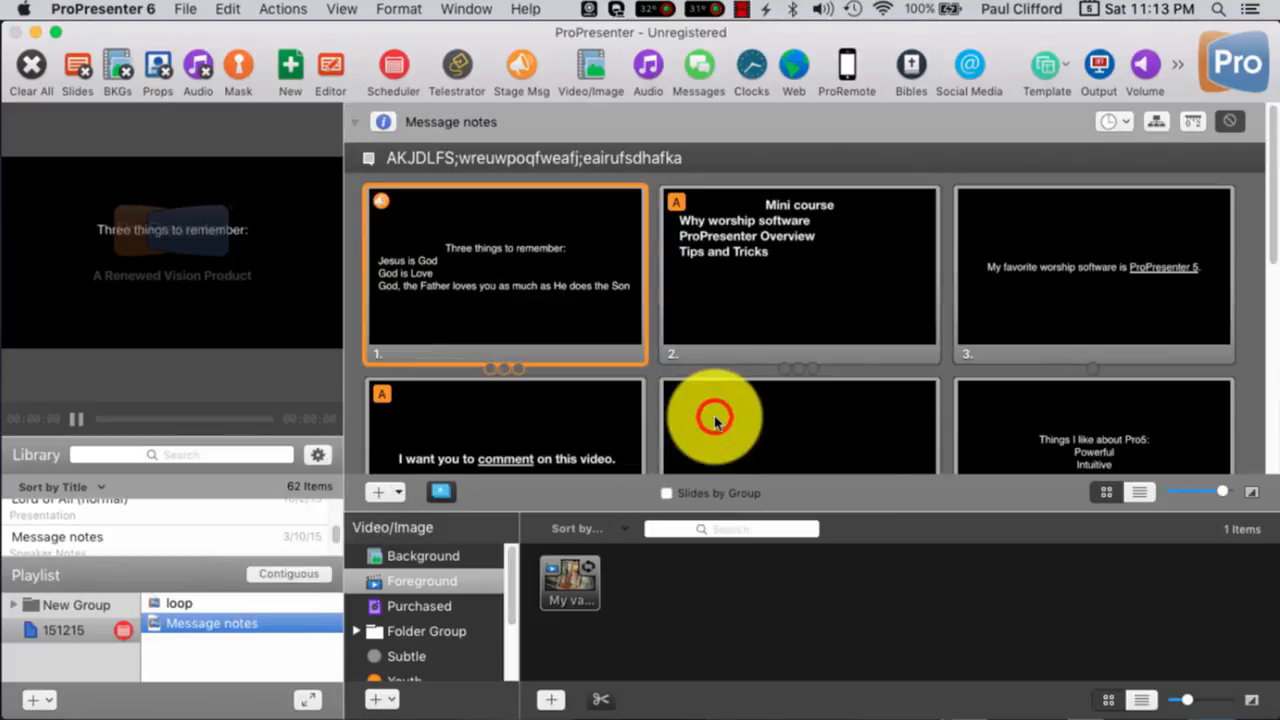
Step: Show the fifth Message notes slide, then let the scheduled loop presentation auto-advance
left_click(798, 425)
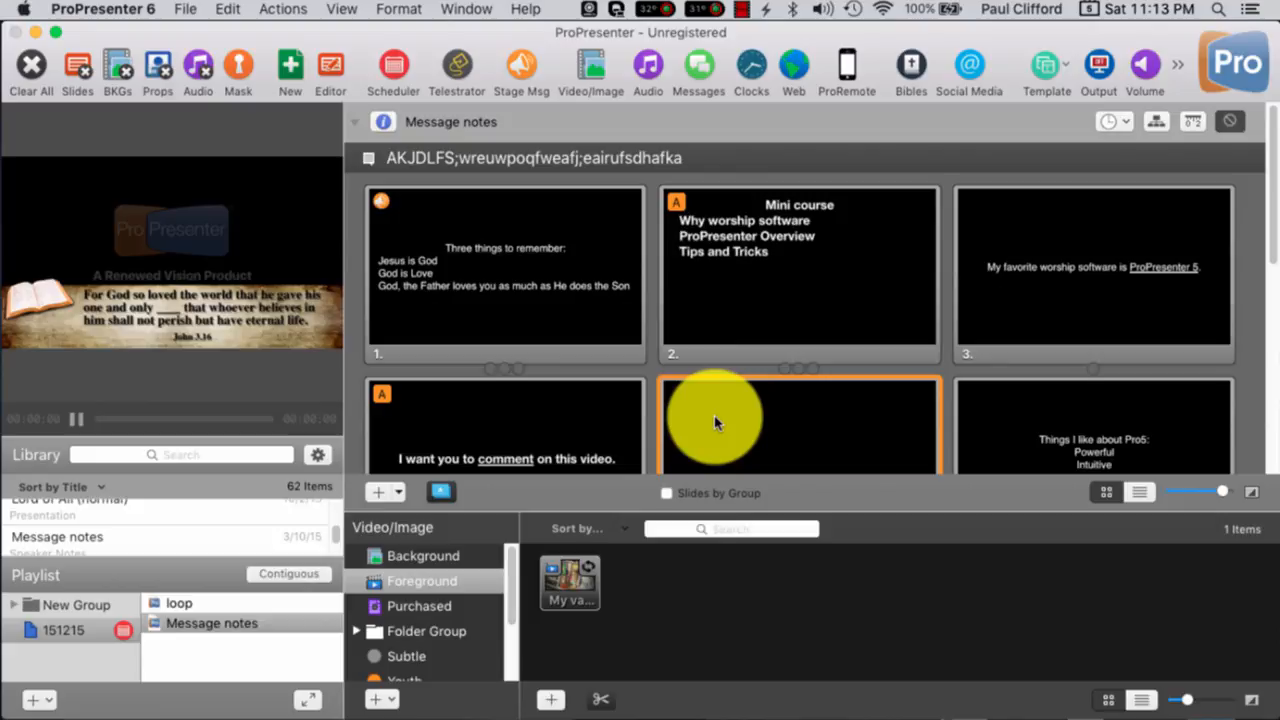
left_click(179, 602)
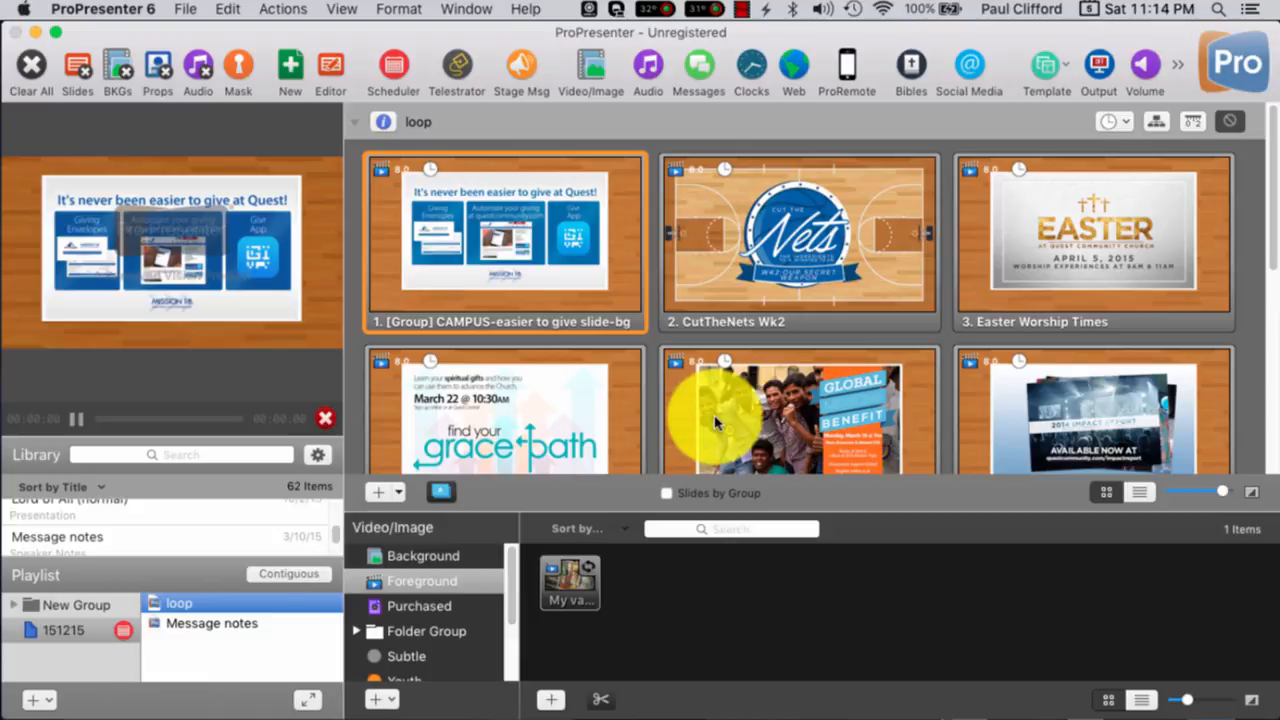
left_click(799, 240)
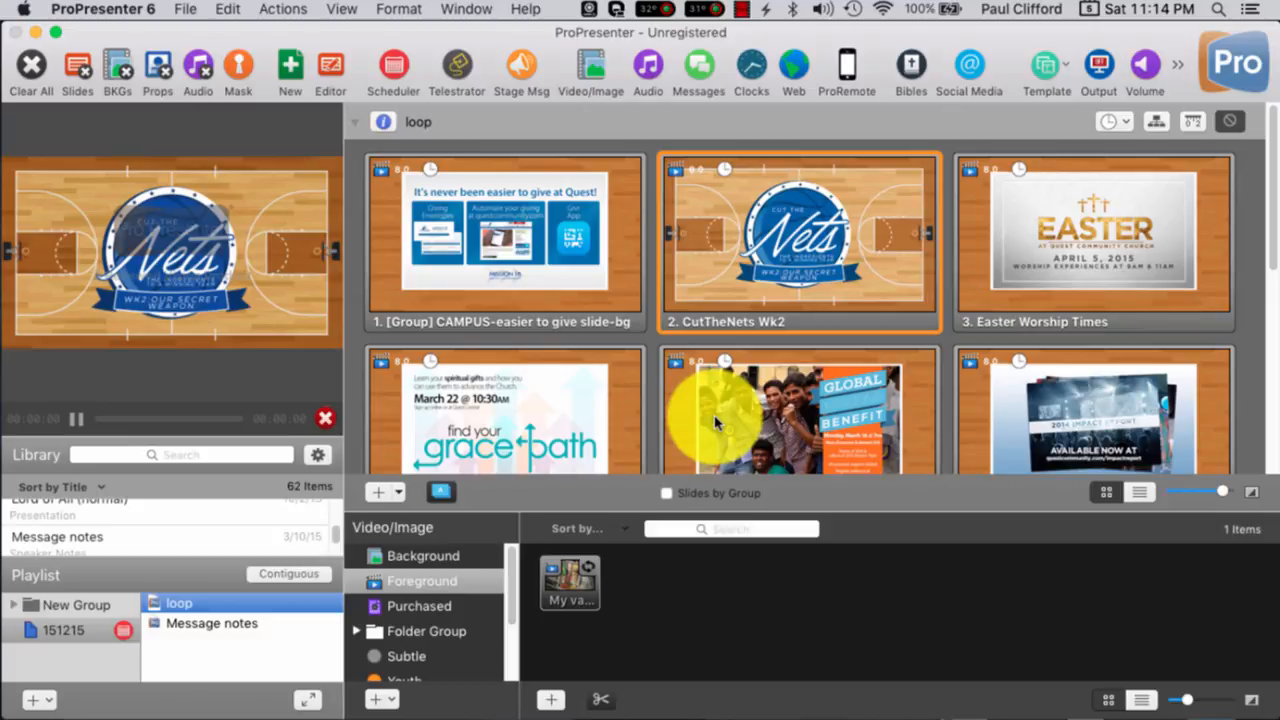
left_click(1093, 240)
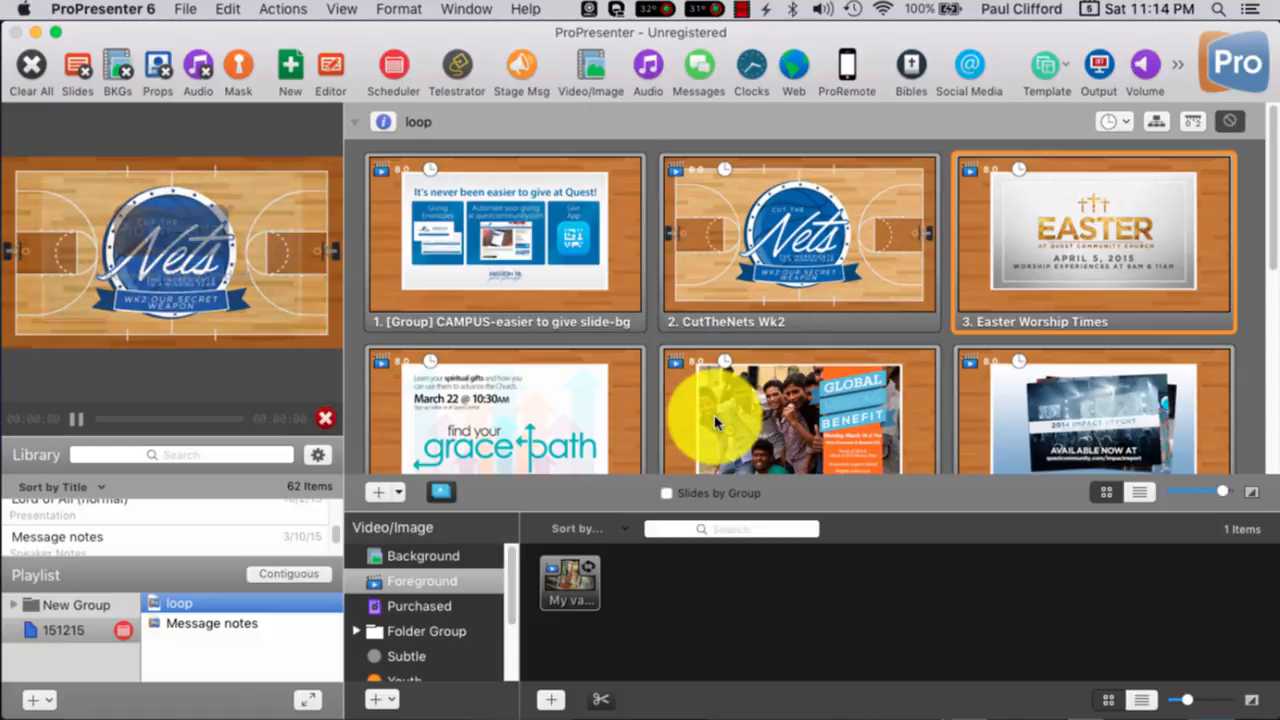